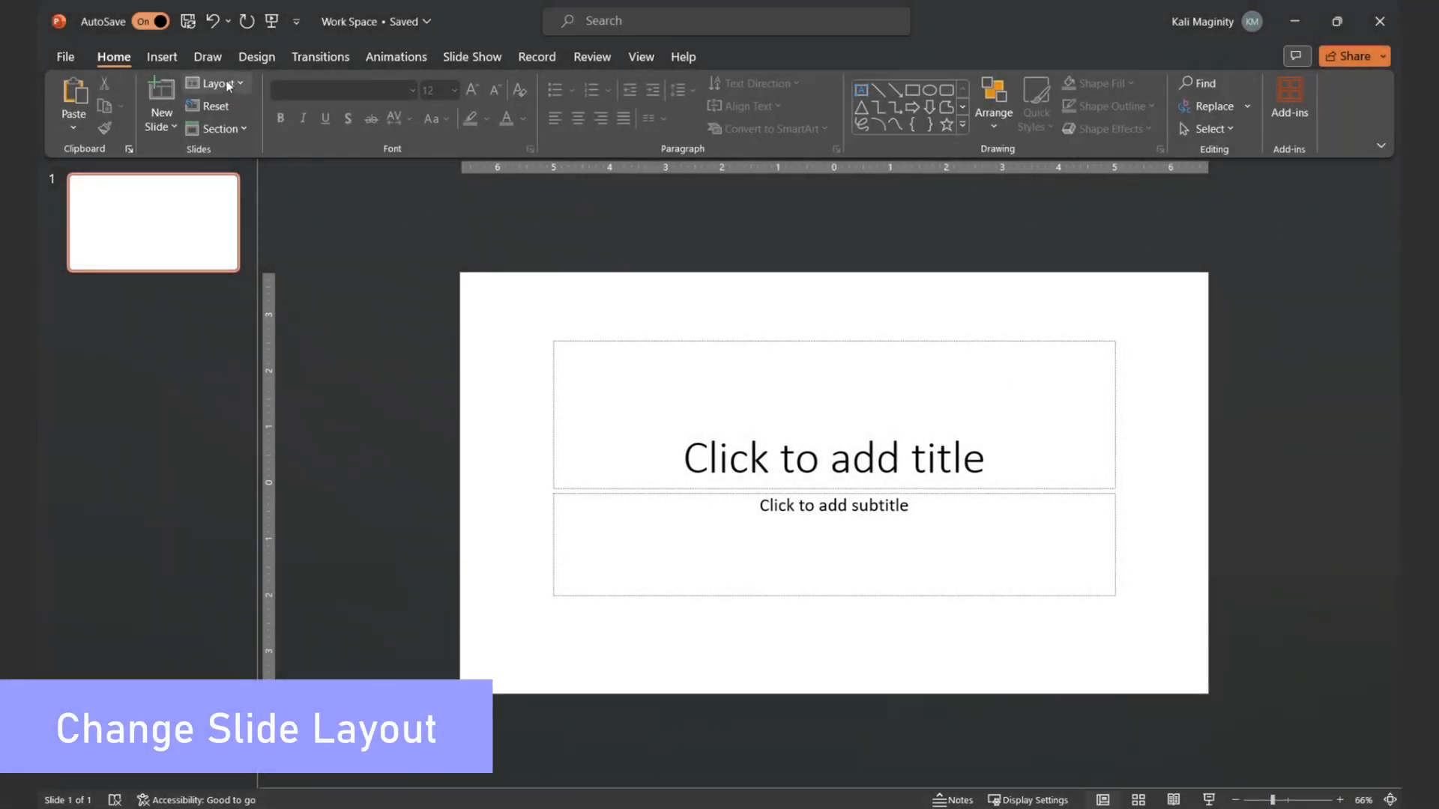
Switch the slide to the Blank layout.
click(216, 82)
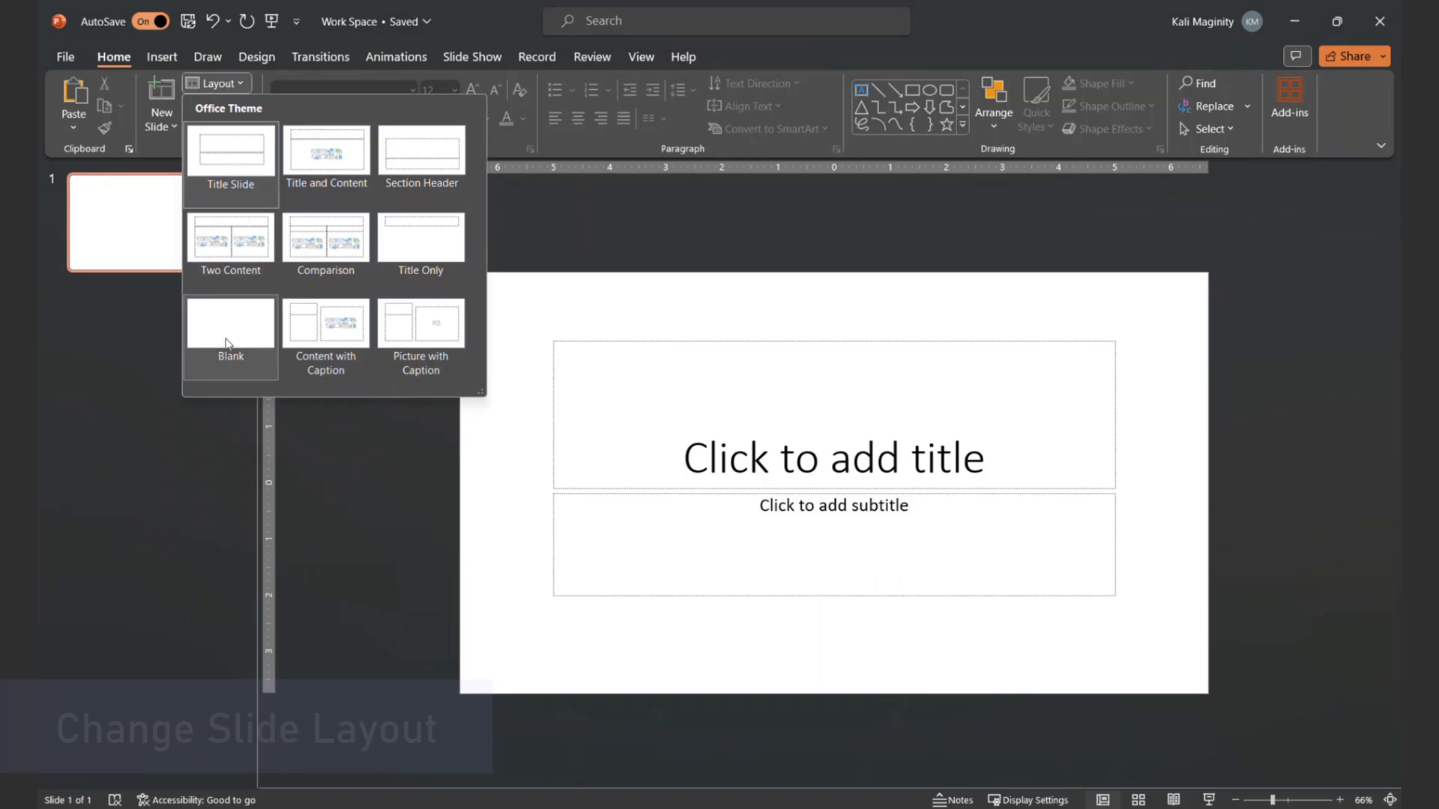
click(231, 323)
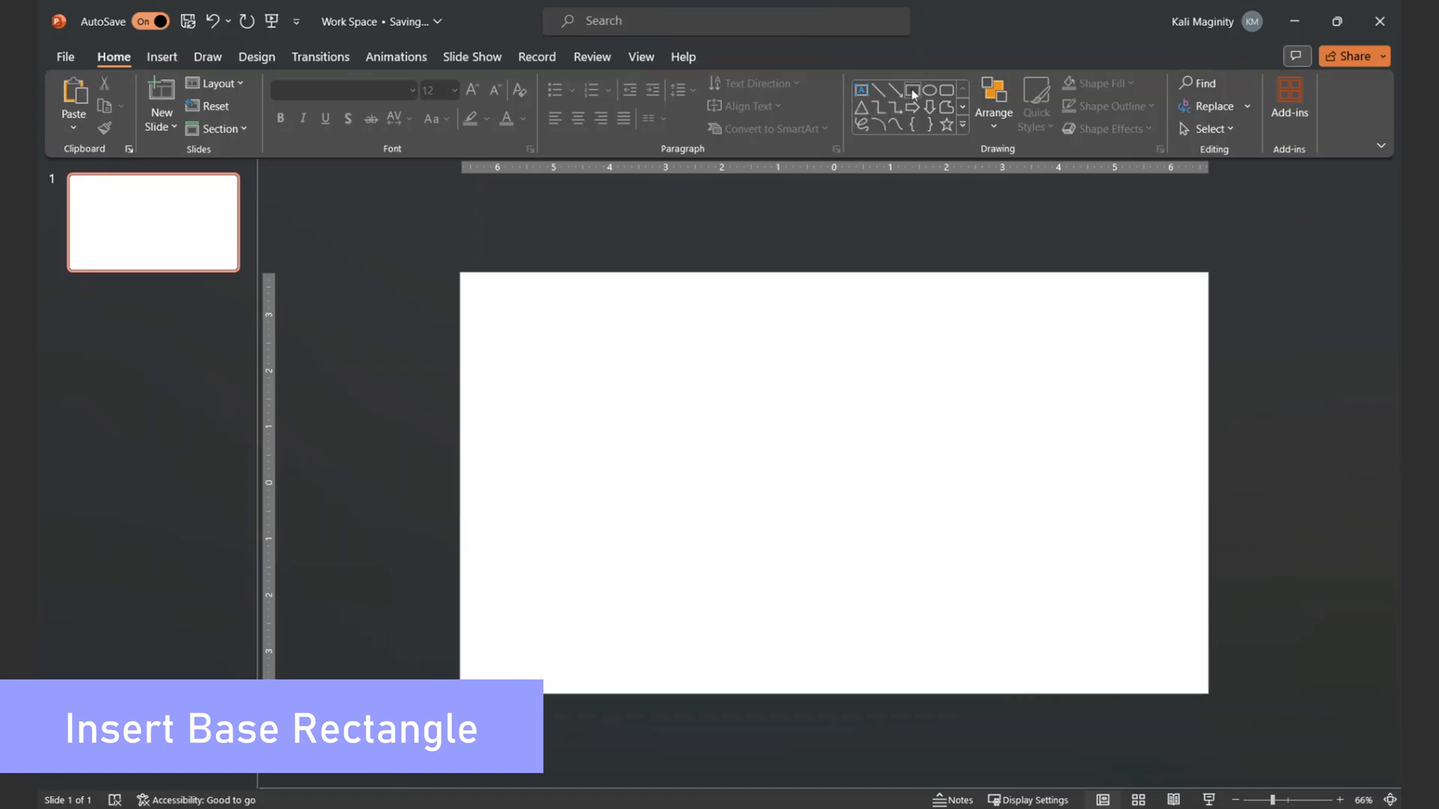
Draw a rectangle covering the entire slide as the base background.
drag(462, 273, 834, 411)
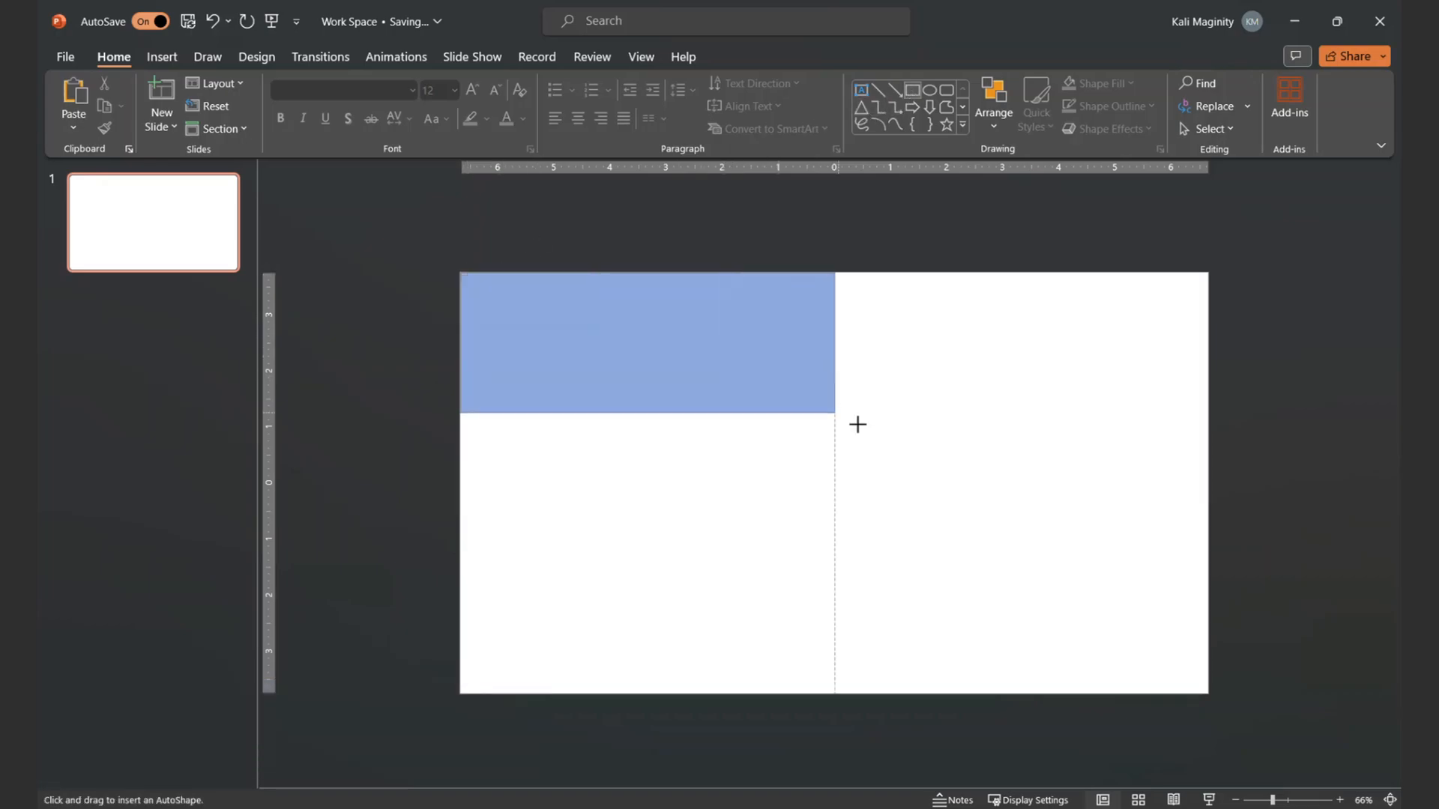
drag(858, 424, 1209, 691)
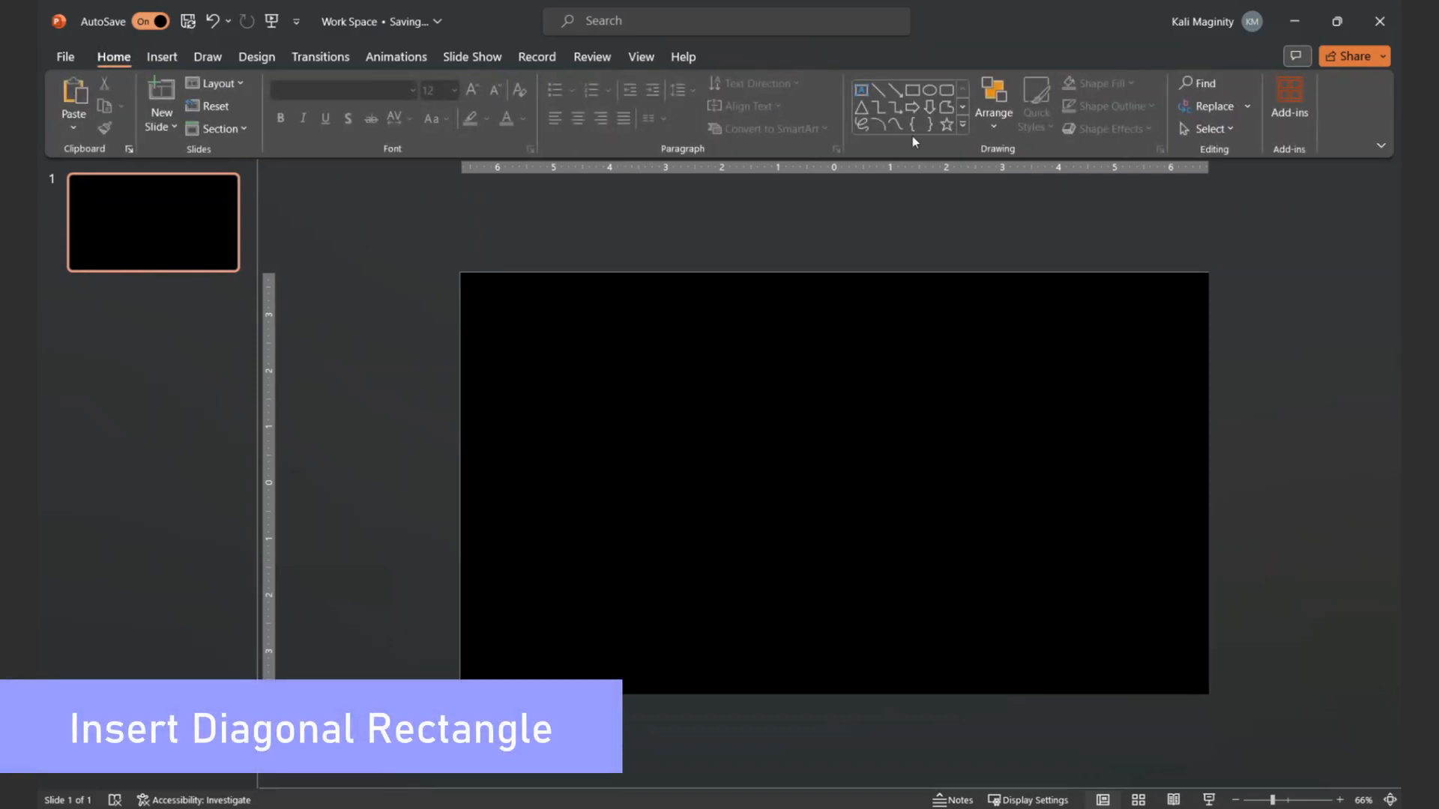
Draw a tall blue bar, tilt it diagonally and move it toward the slide's upper right.
click(914, 90)
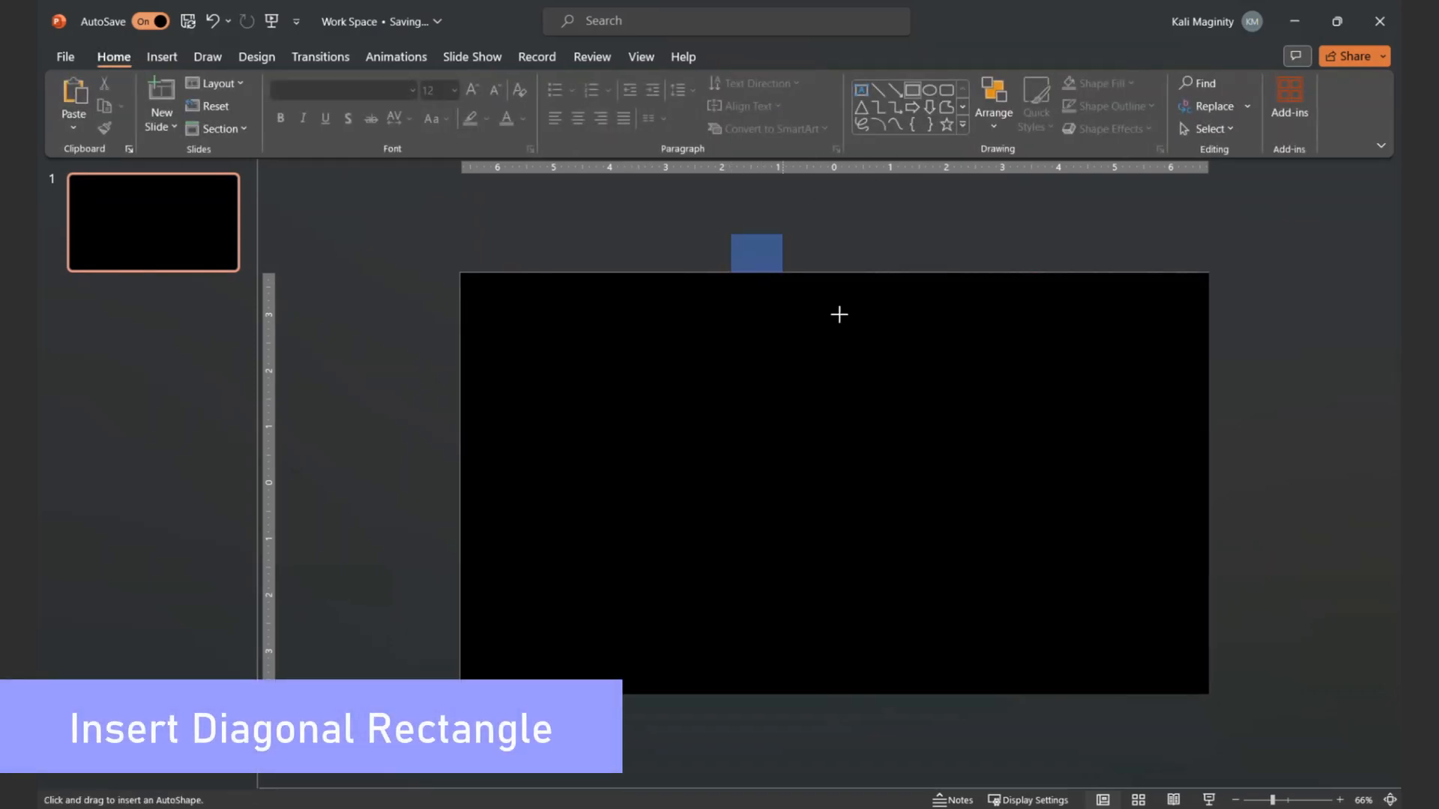
drag(755, 240, 910, 717)
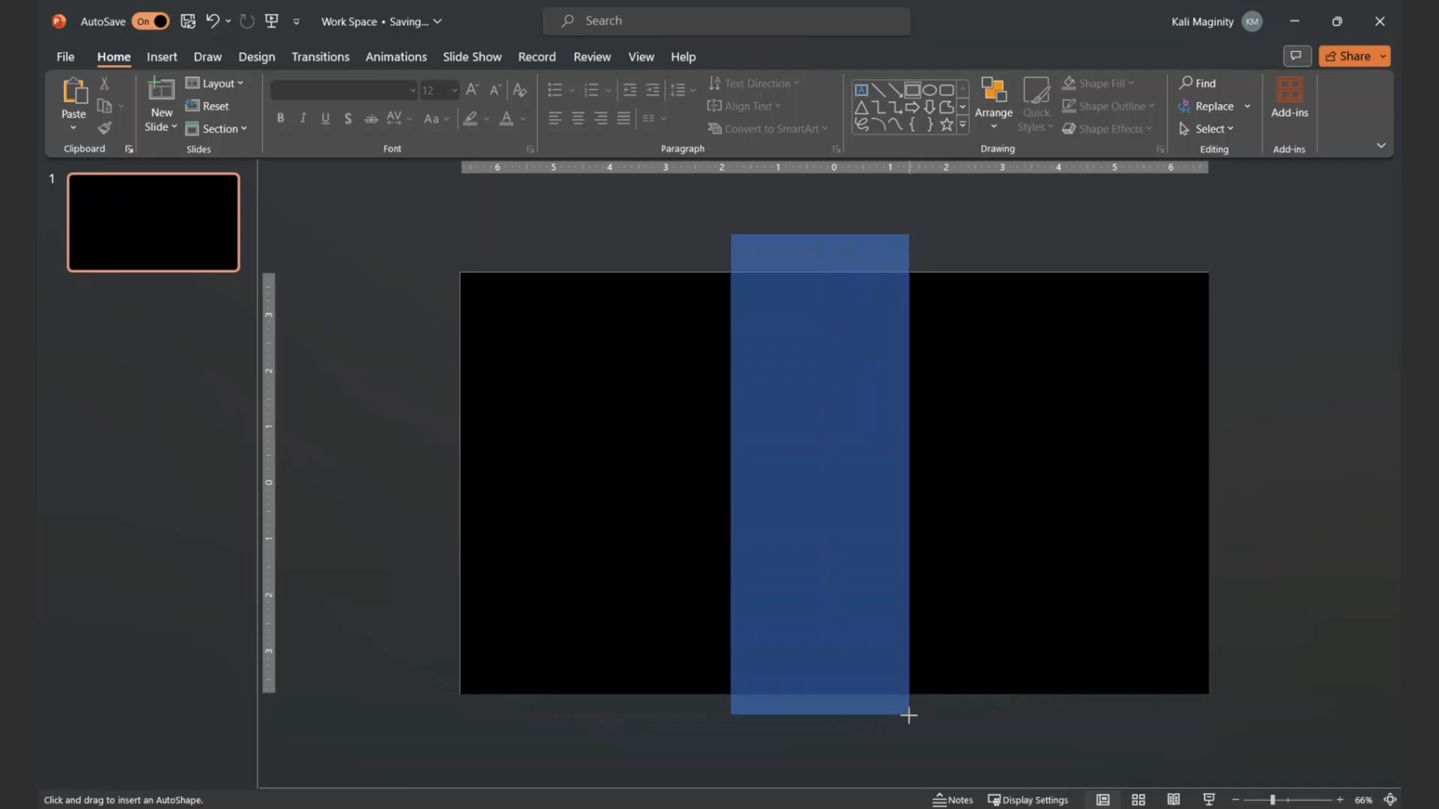
drag(733, 237, 908, 714)
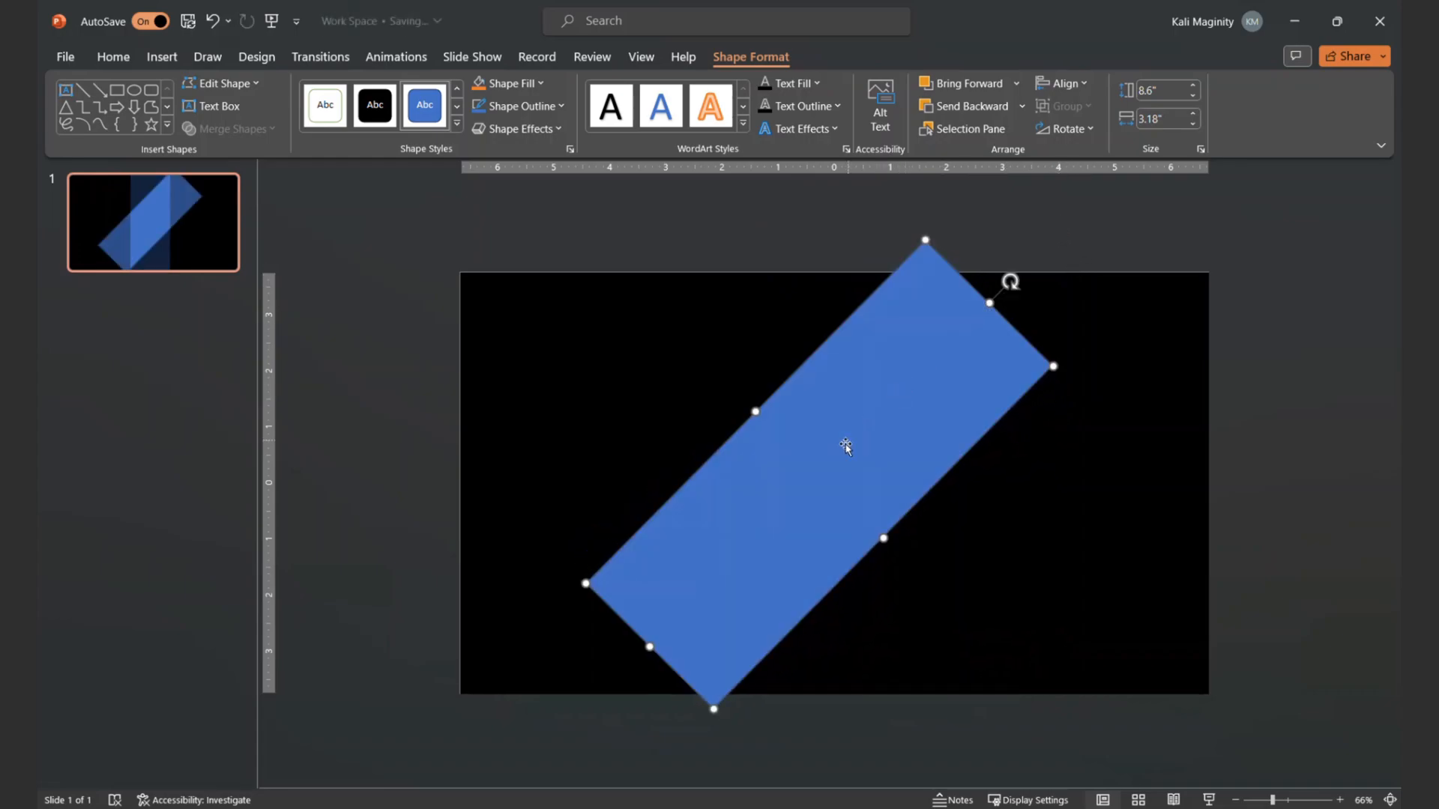
drag(844, 446, 1104, 358)
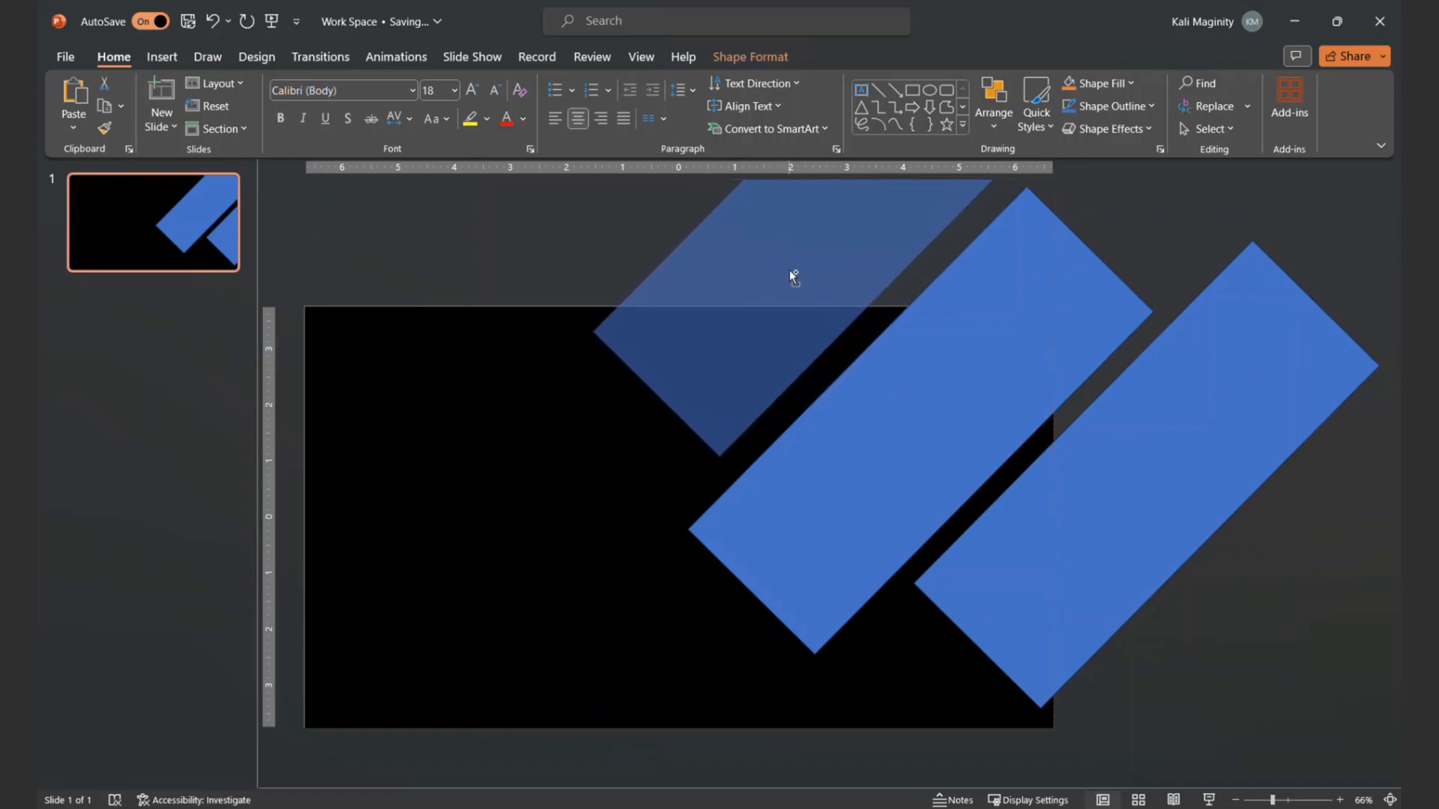
Position the top diagonal bar for even spacing and select it.
click(792, 276)
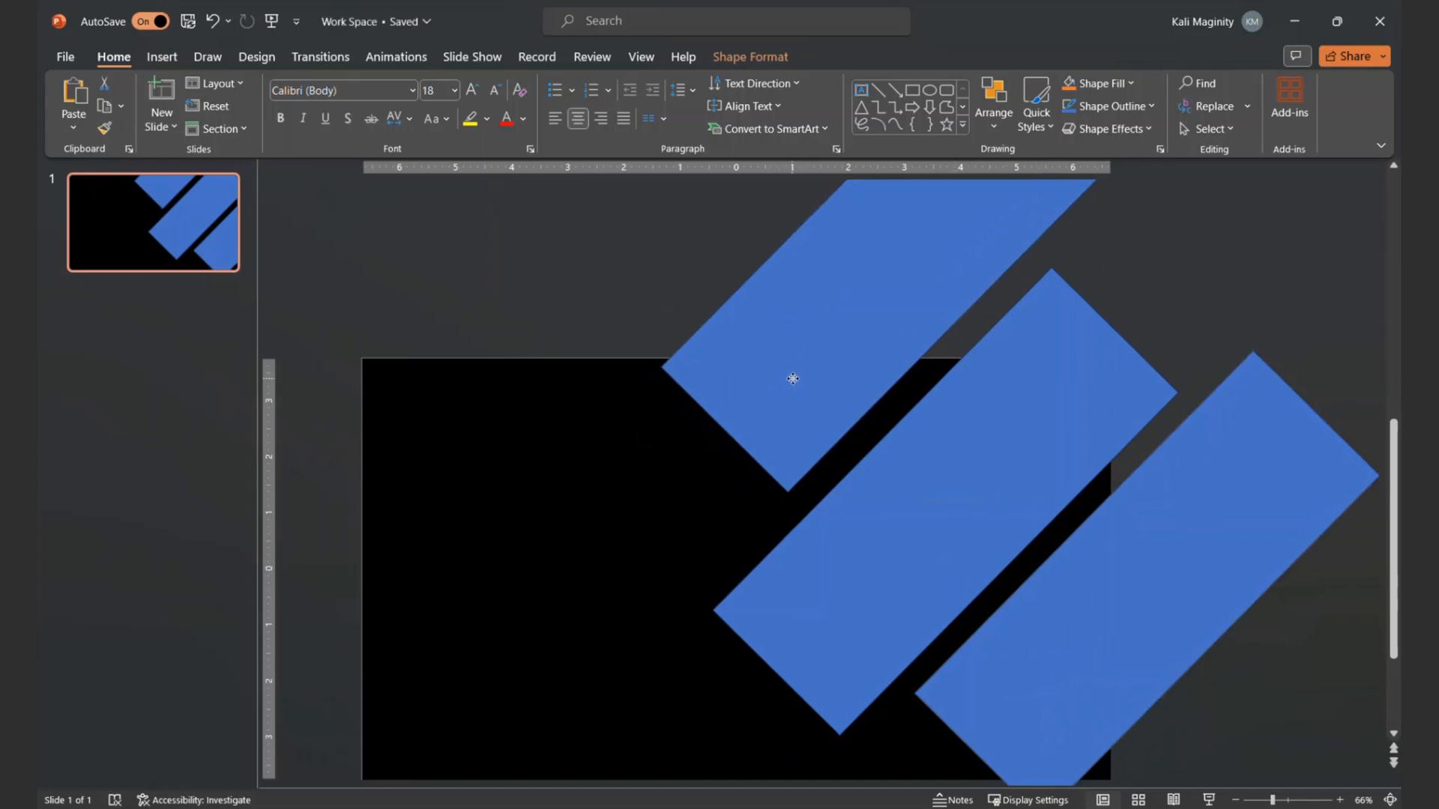
click(792, 378)
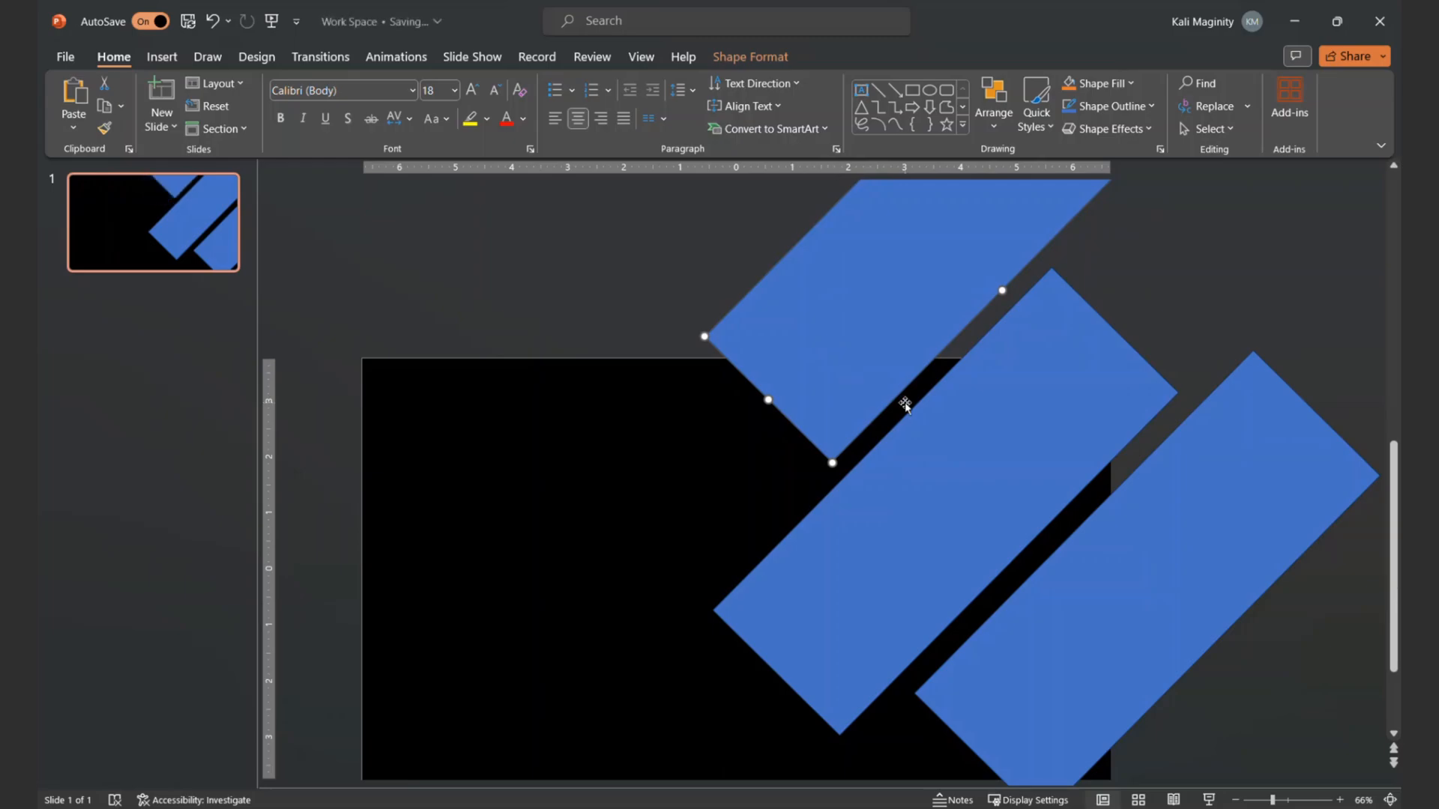
mouse_move(569, 497)
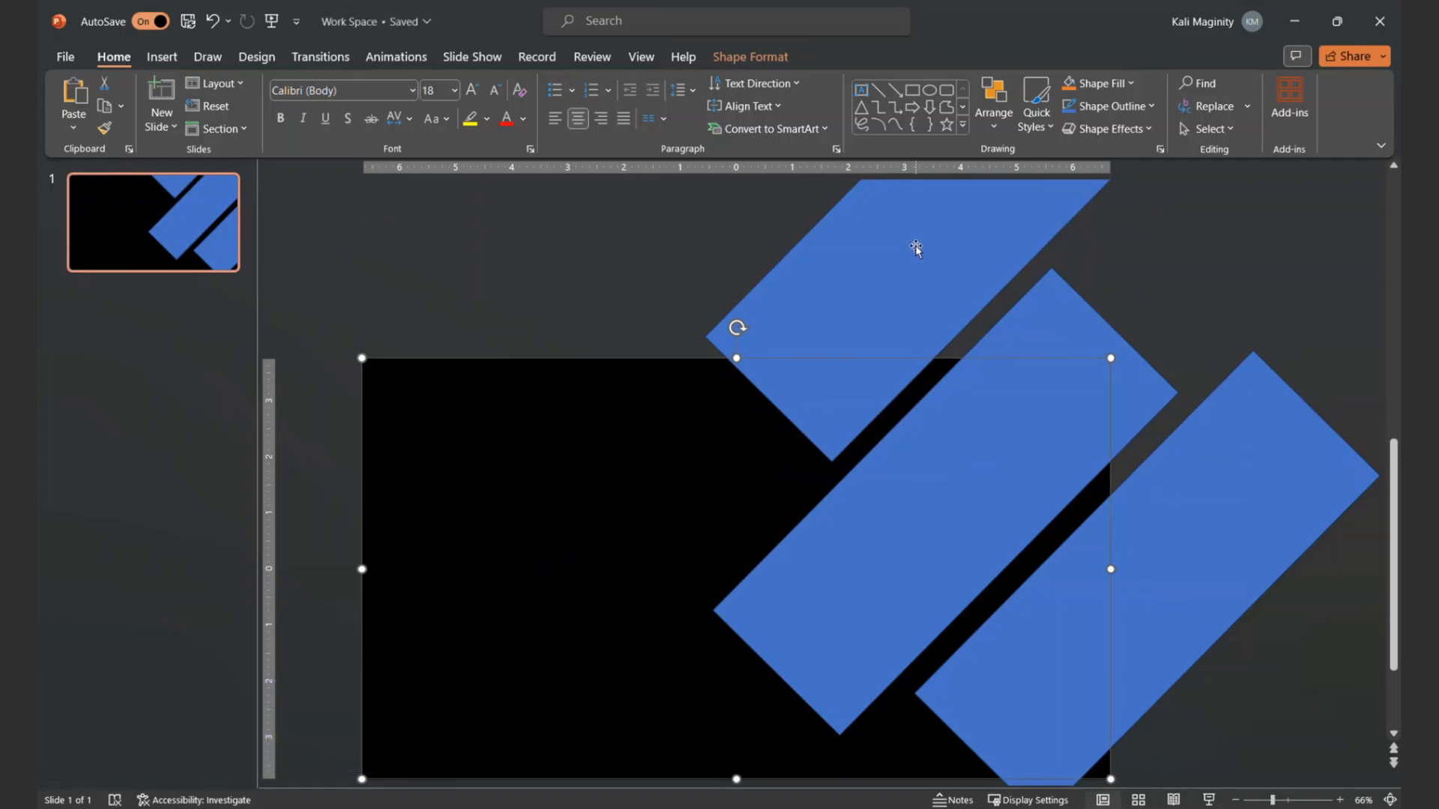
mouse_move(916, 245)
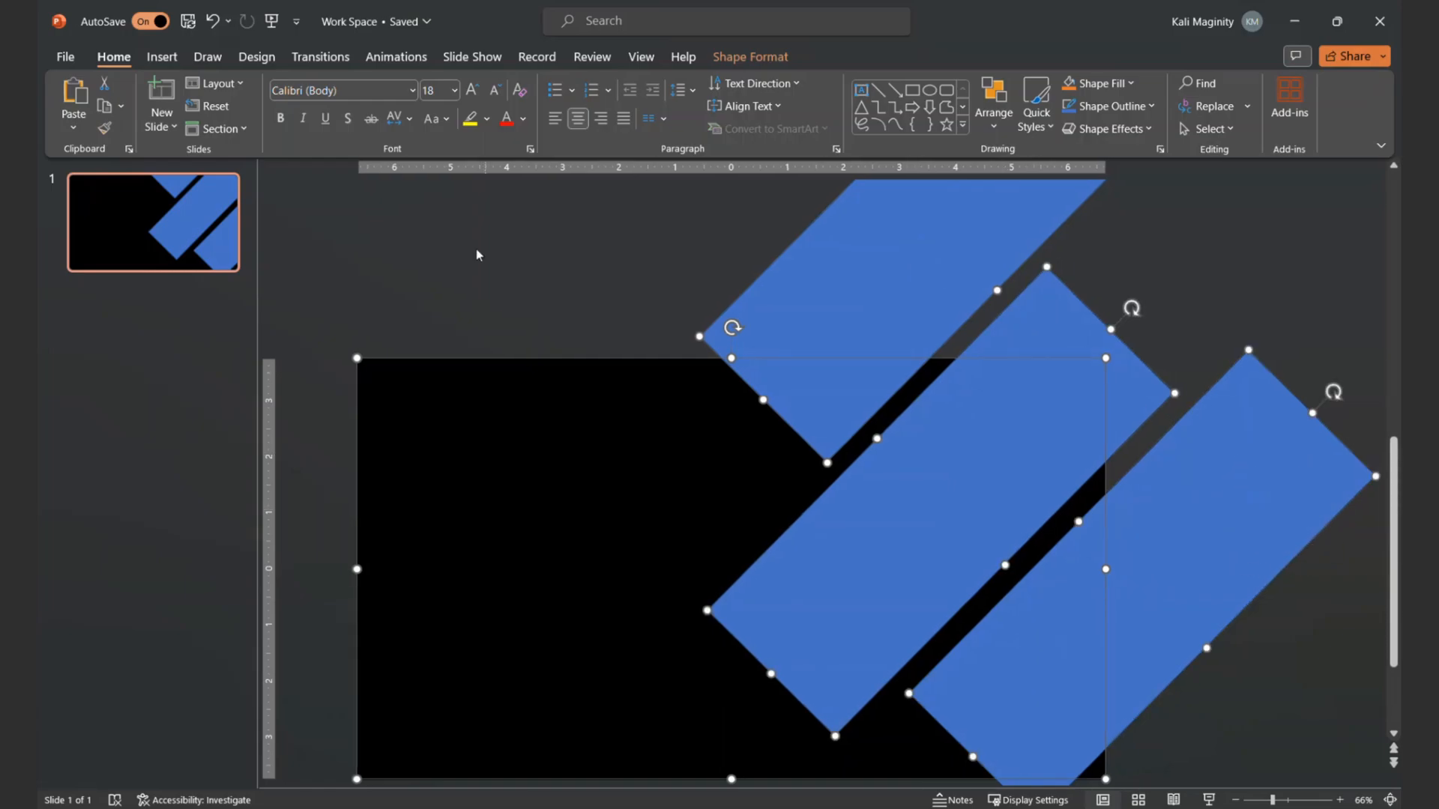
Subtract the bars from the black rectangle with Merge Shapes and align the cutout to the slide.
click(749, 57)
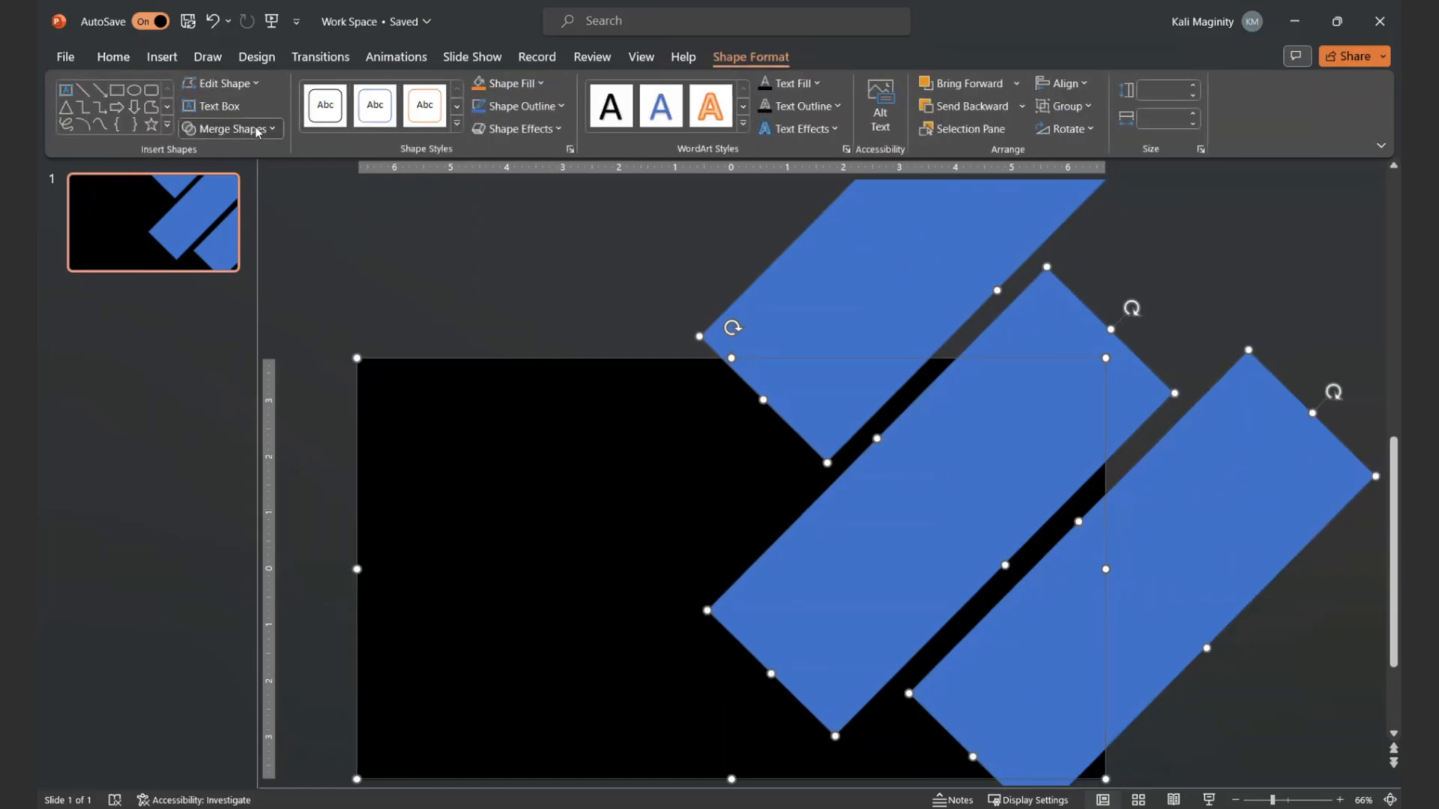
click(229, 128)
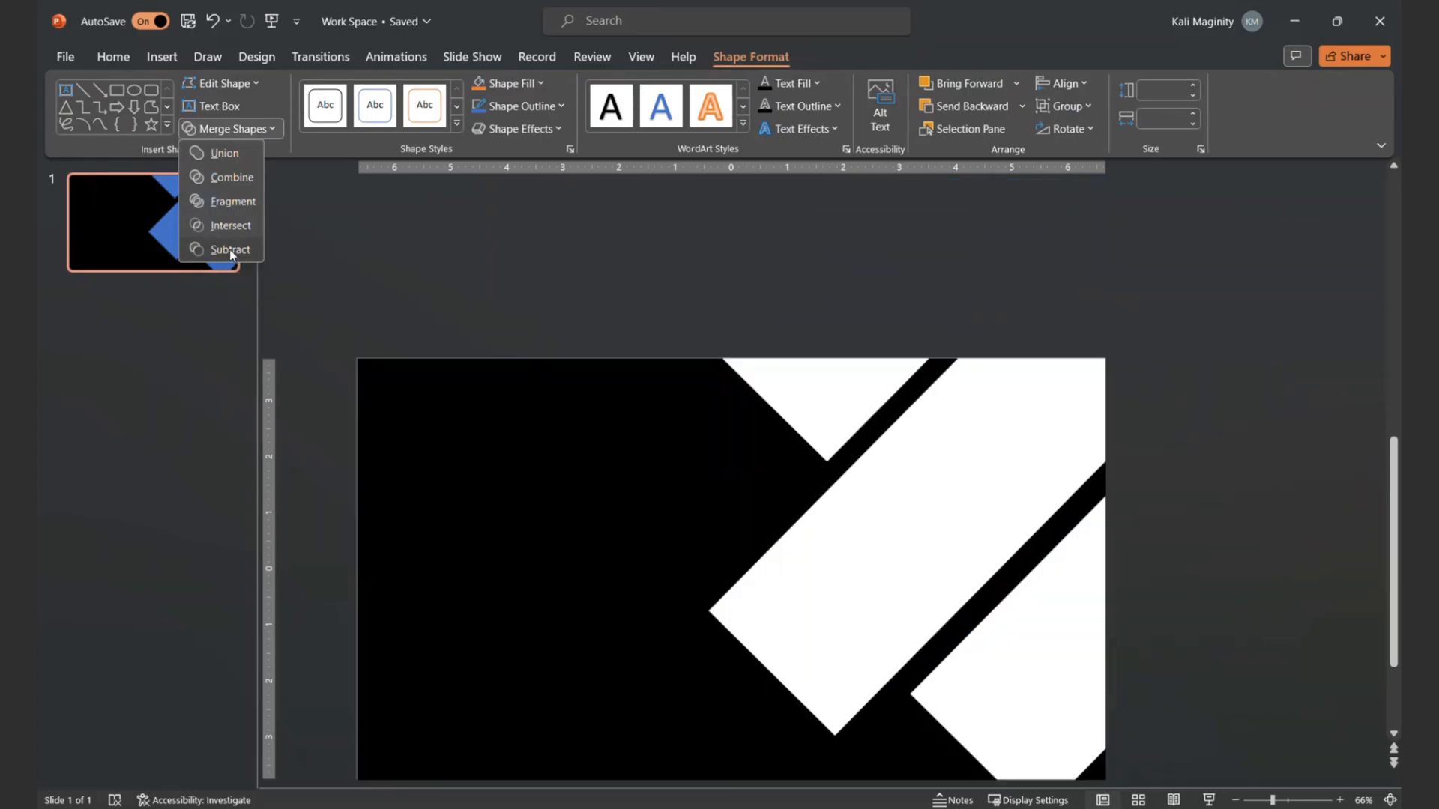
click(231, 249)
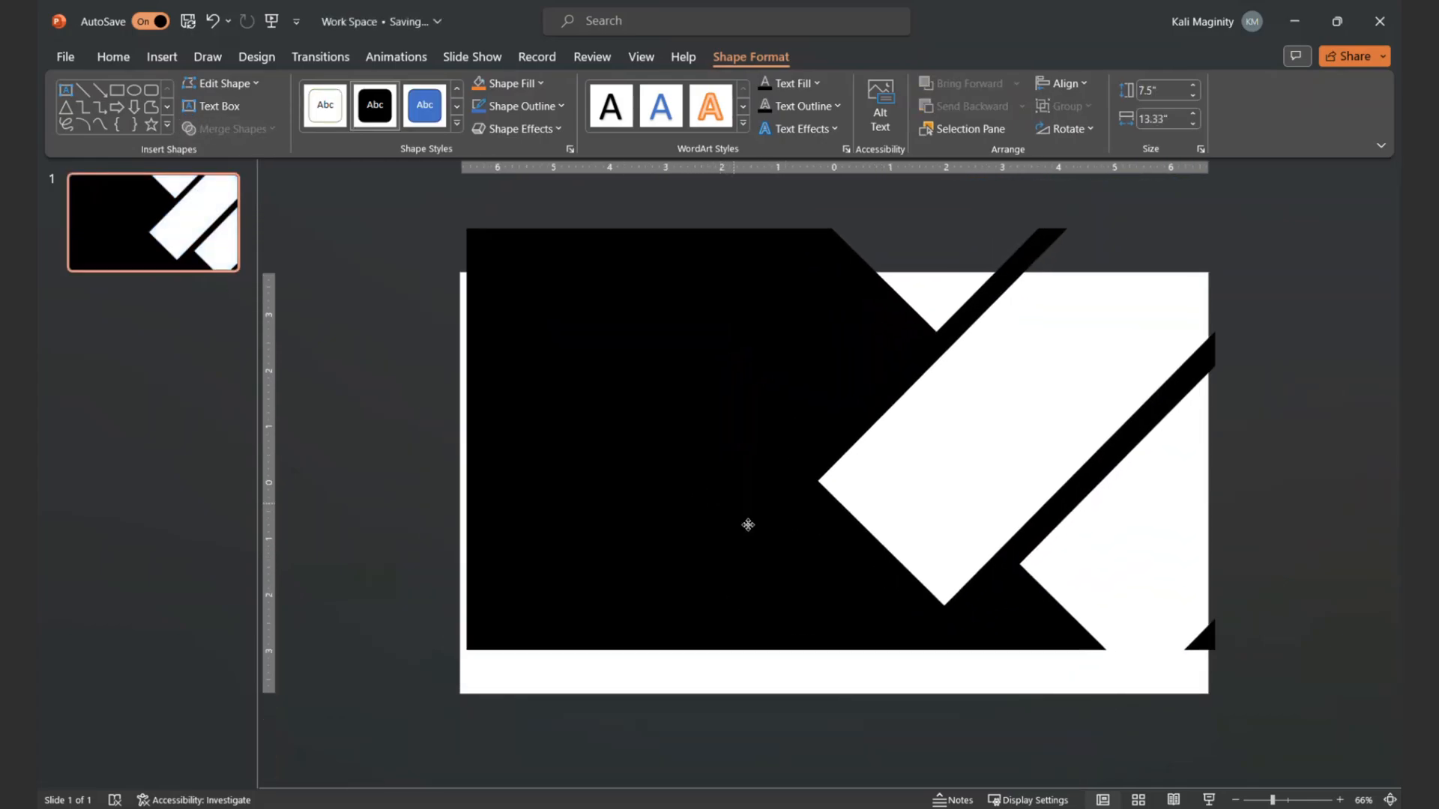
drag(748, 525, 761, 492)
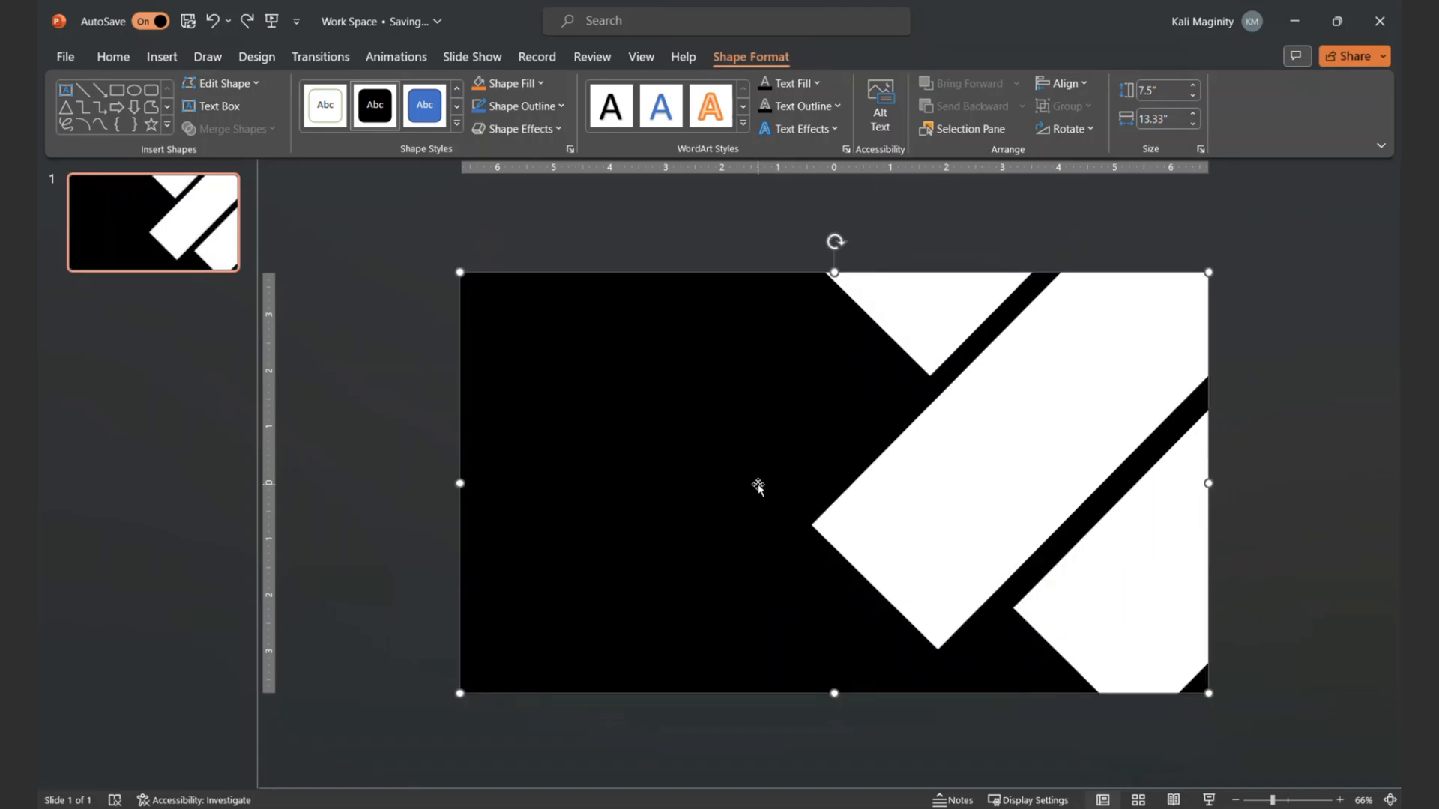
Give the cutout shape a white fill with no outline.
click(504, 83)
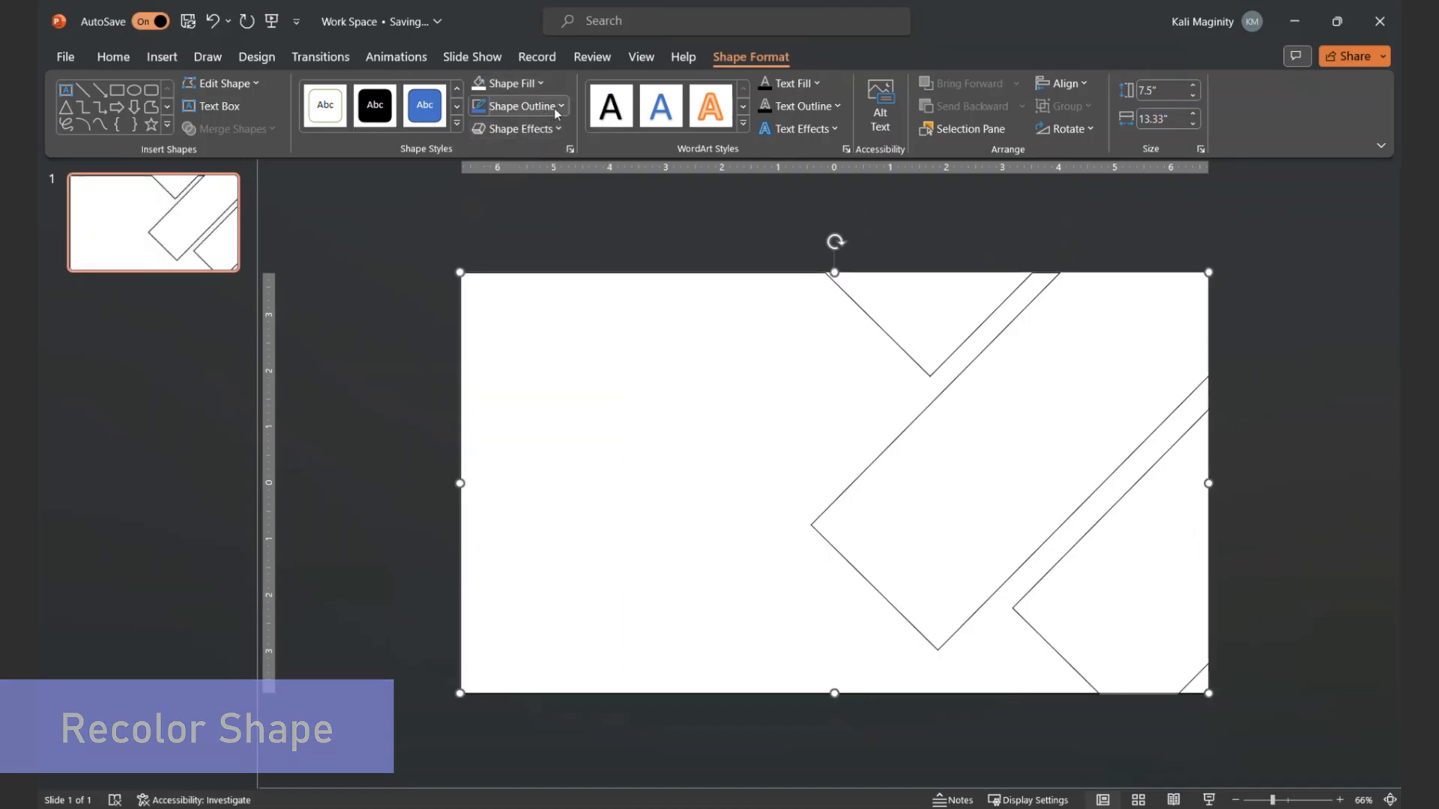
click(520, 105)
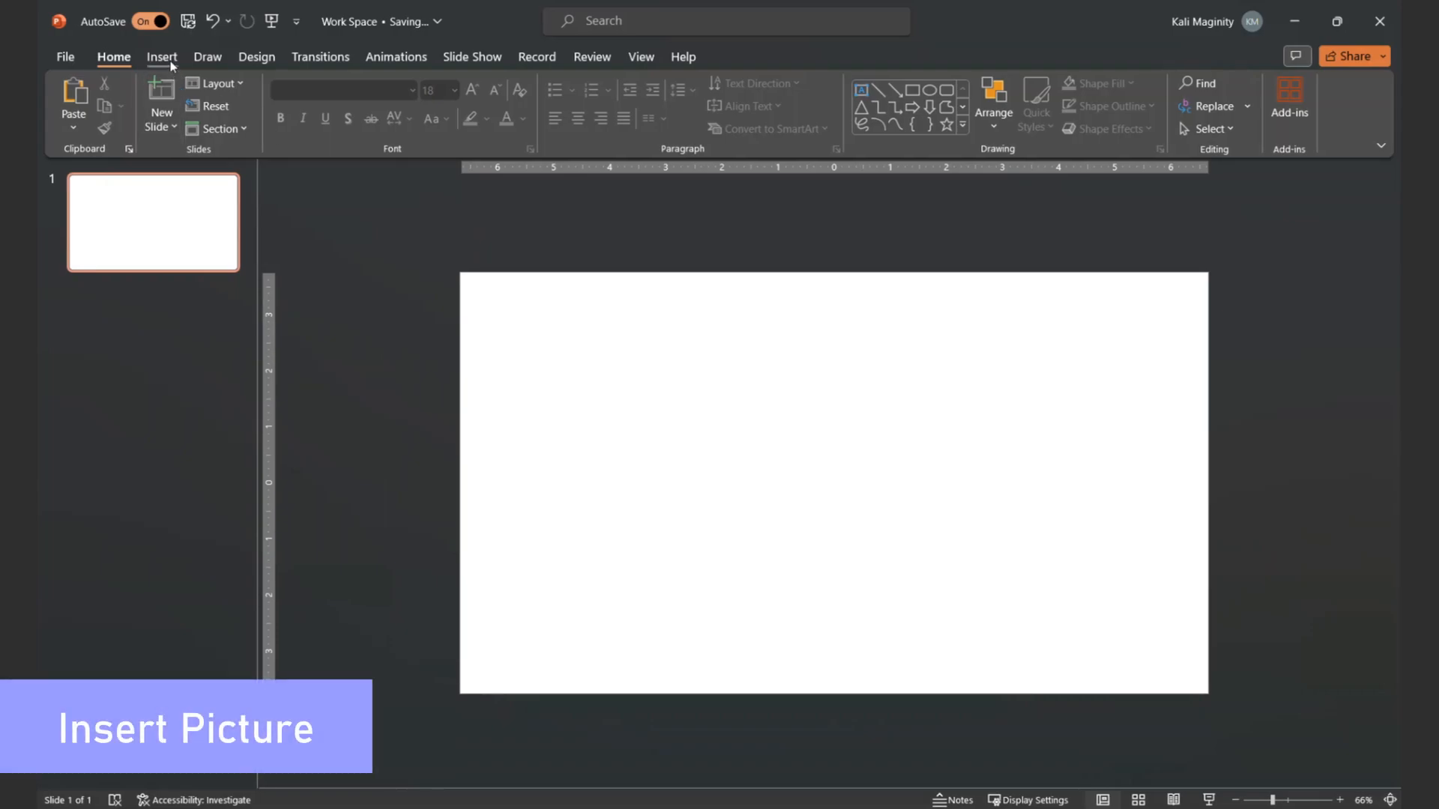
Search Online Pictures for 'chicago' and choose the night skyline photo.
click(162, 55)
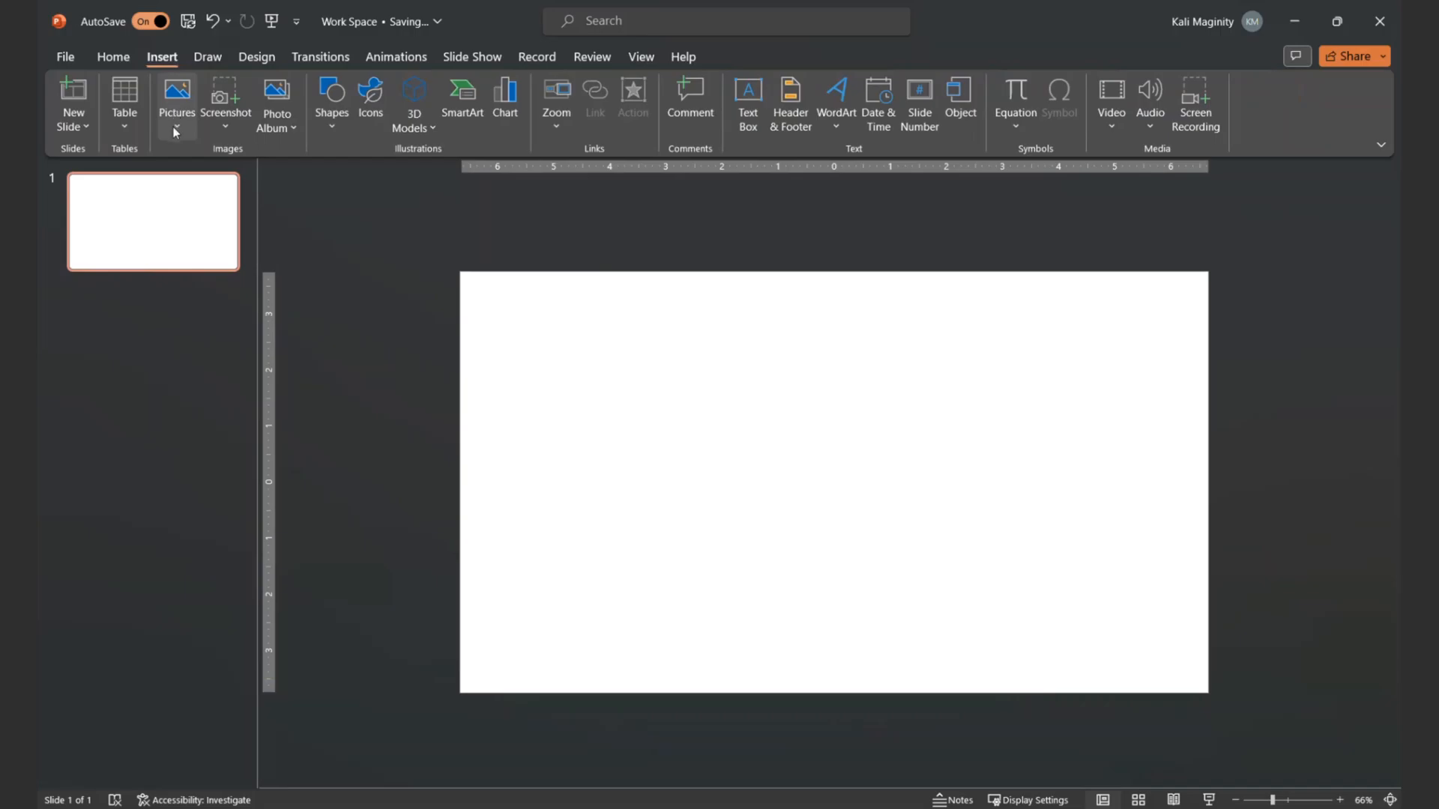
click(176, 99)
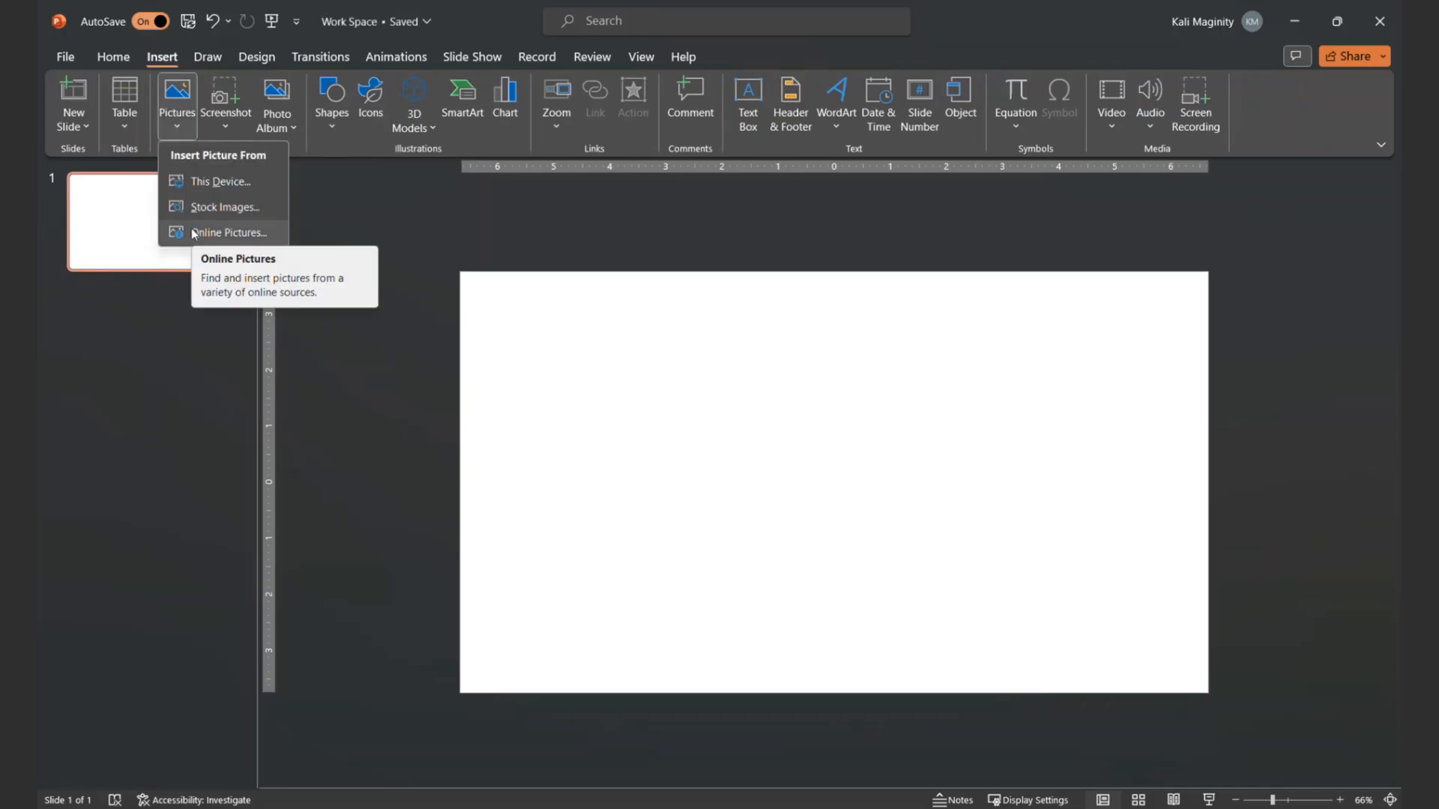
click(227, 232)
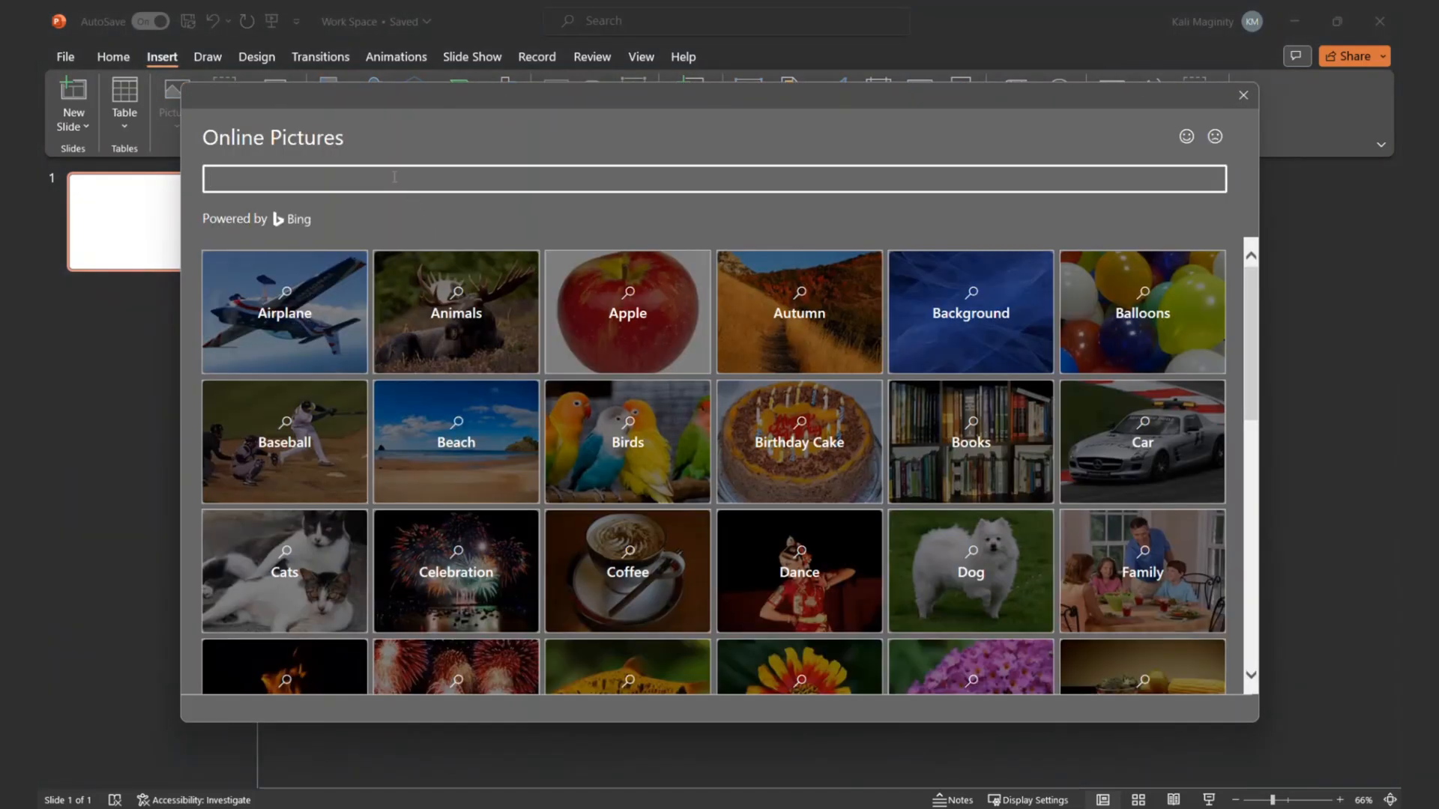
text(chicago)
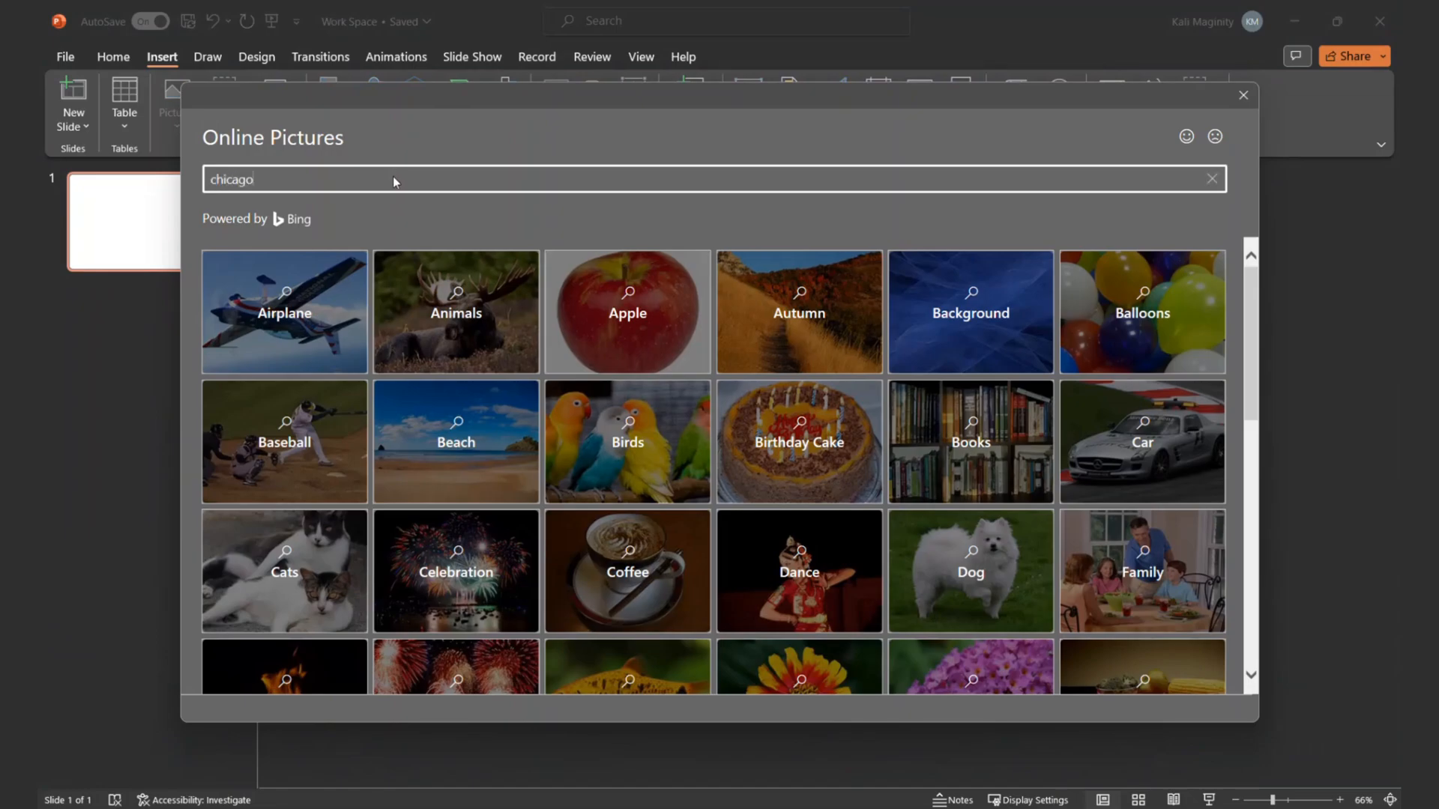
key(Enter)
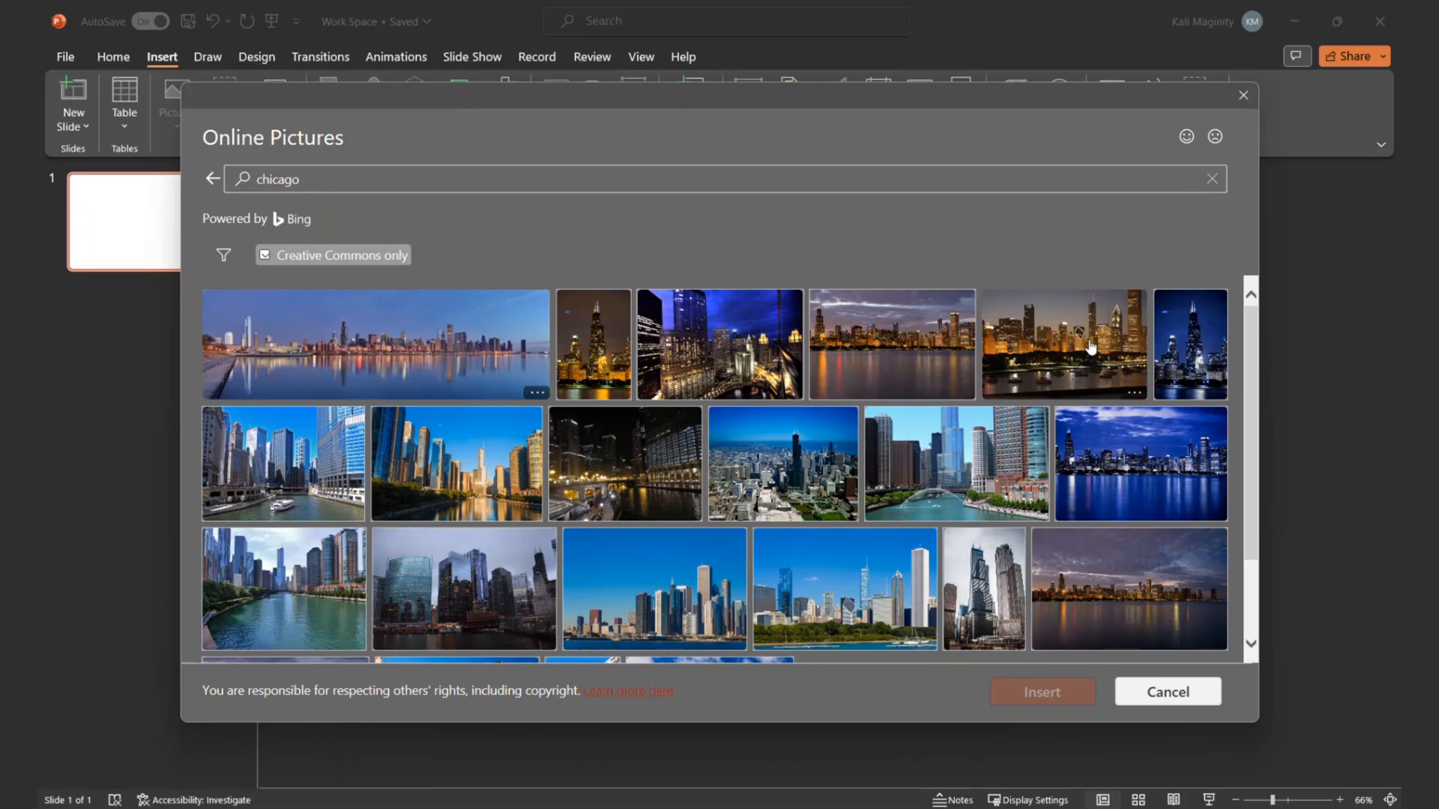
click(1166, 691)
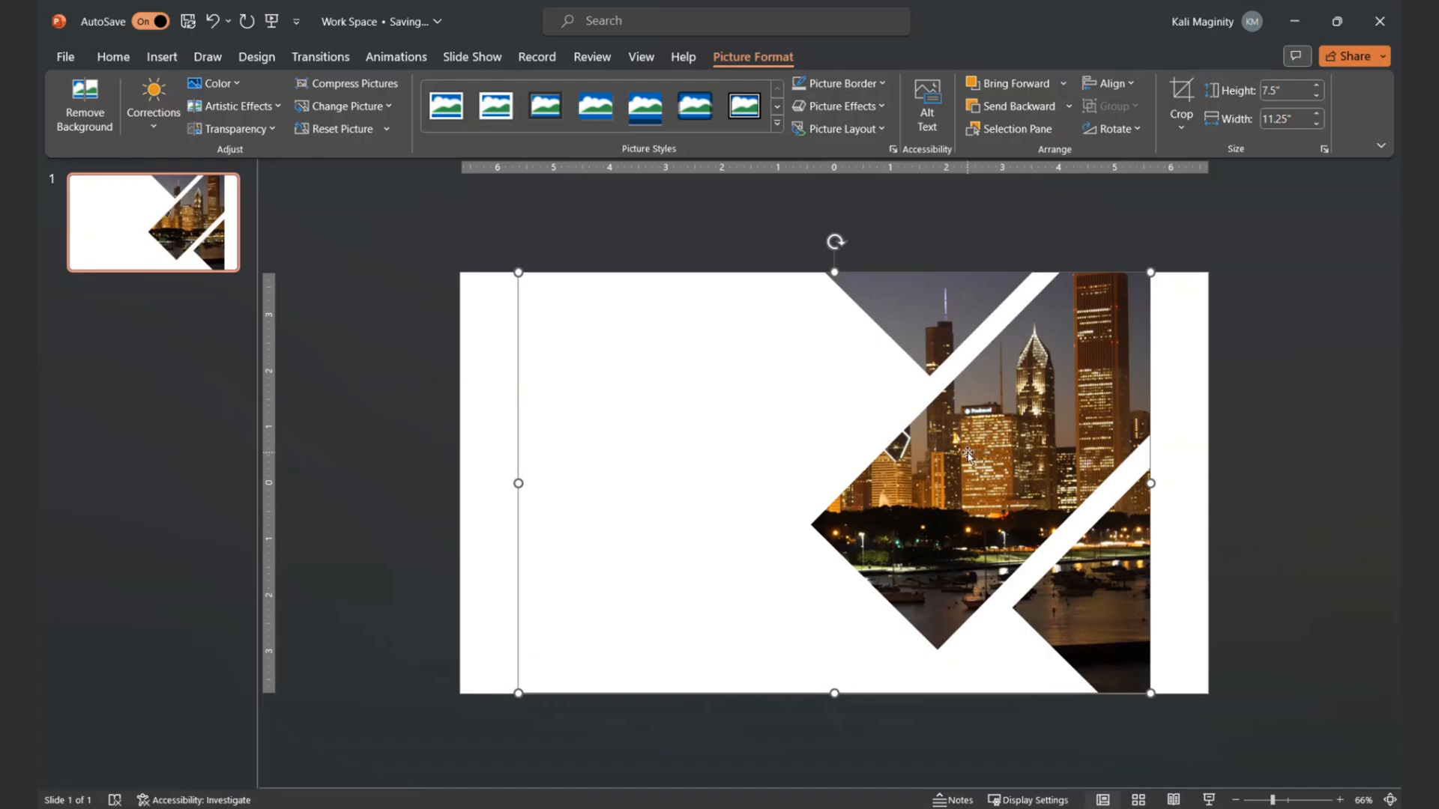
Shift the skyline photo right so it shows through the diagonal stripes.
drag(968, 455, 1093, 450)
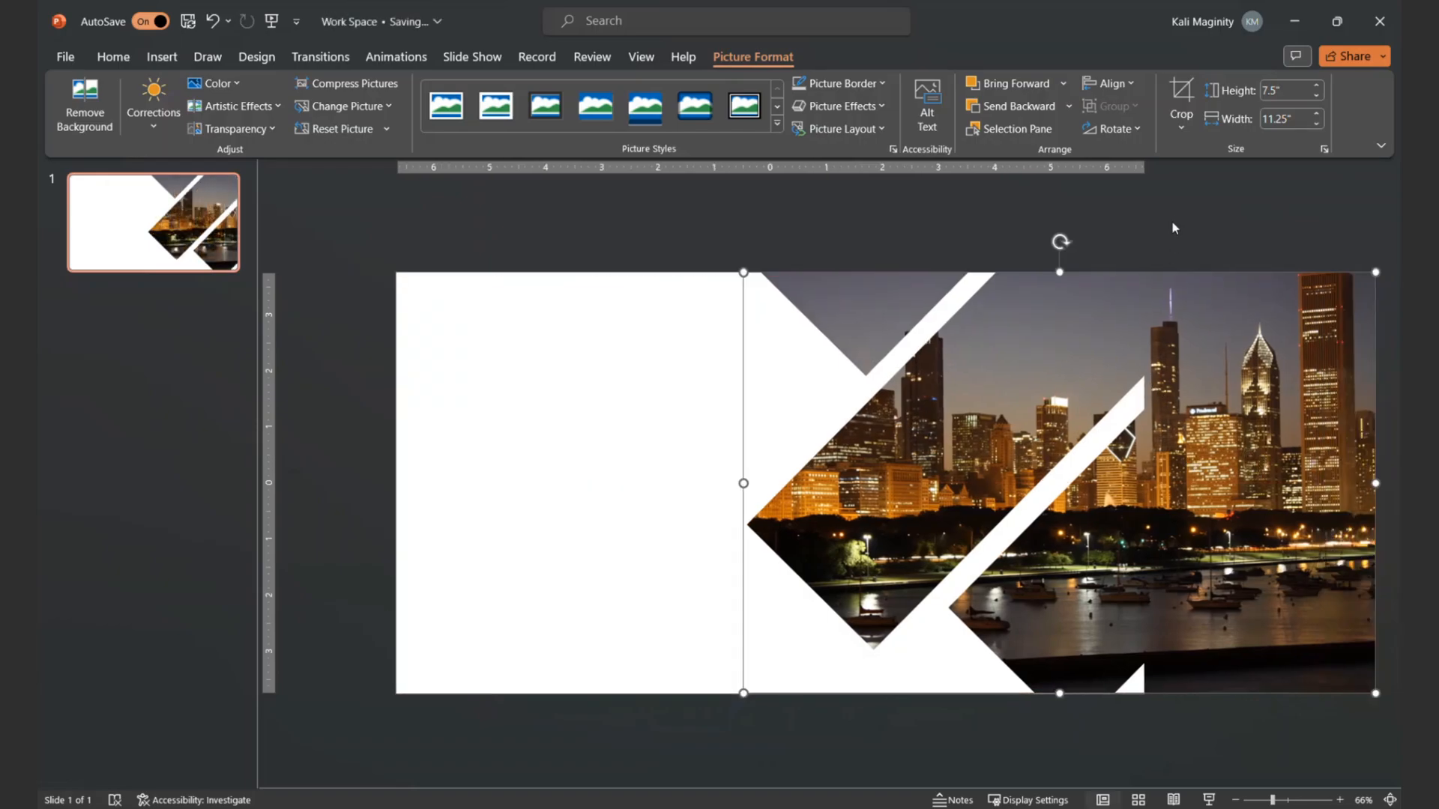
click(113, 56)
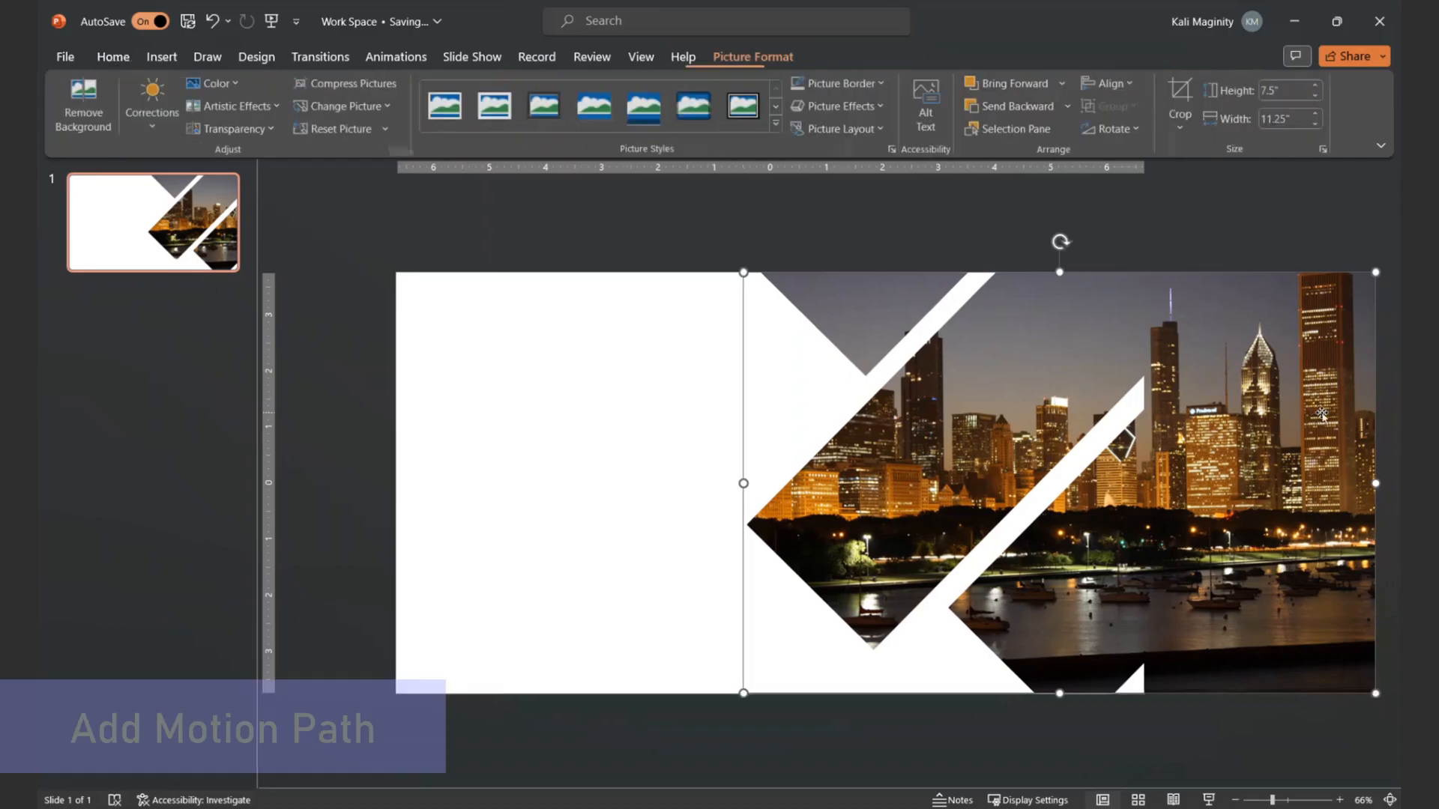
Add a Left motion path to the photo, starting With Previous with duration 05.00.
click(395, 56)
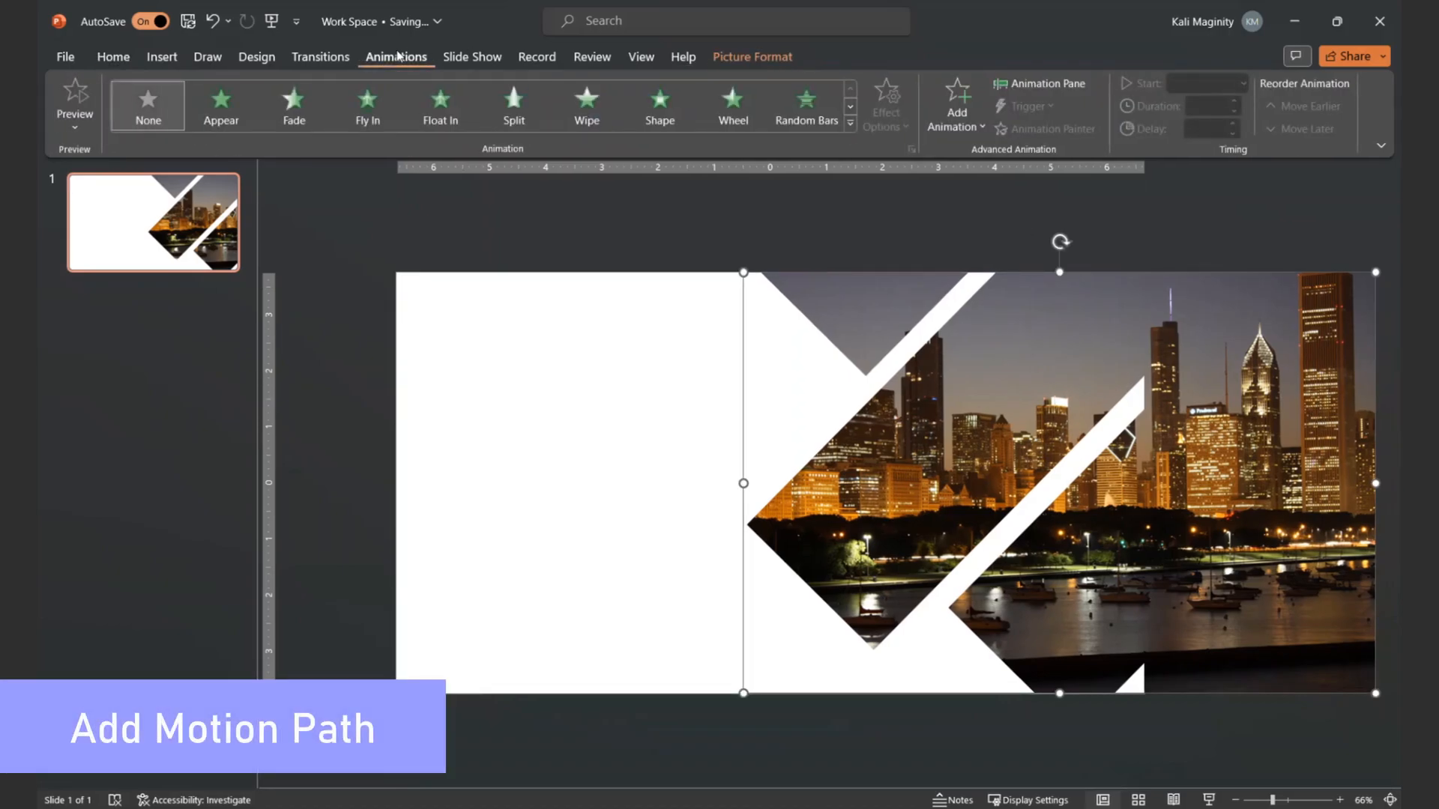
click(956, 103)
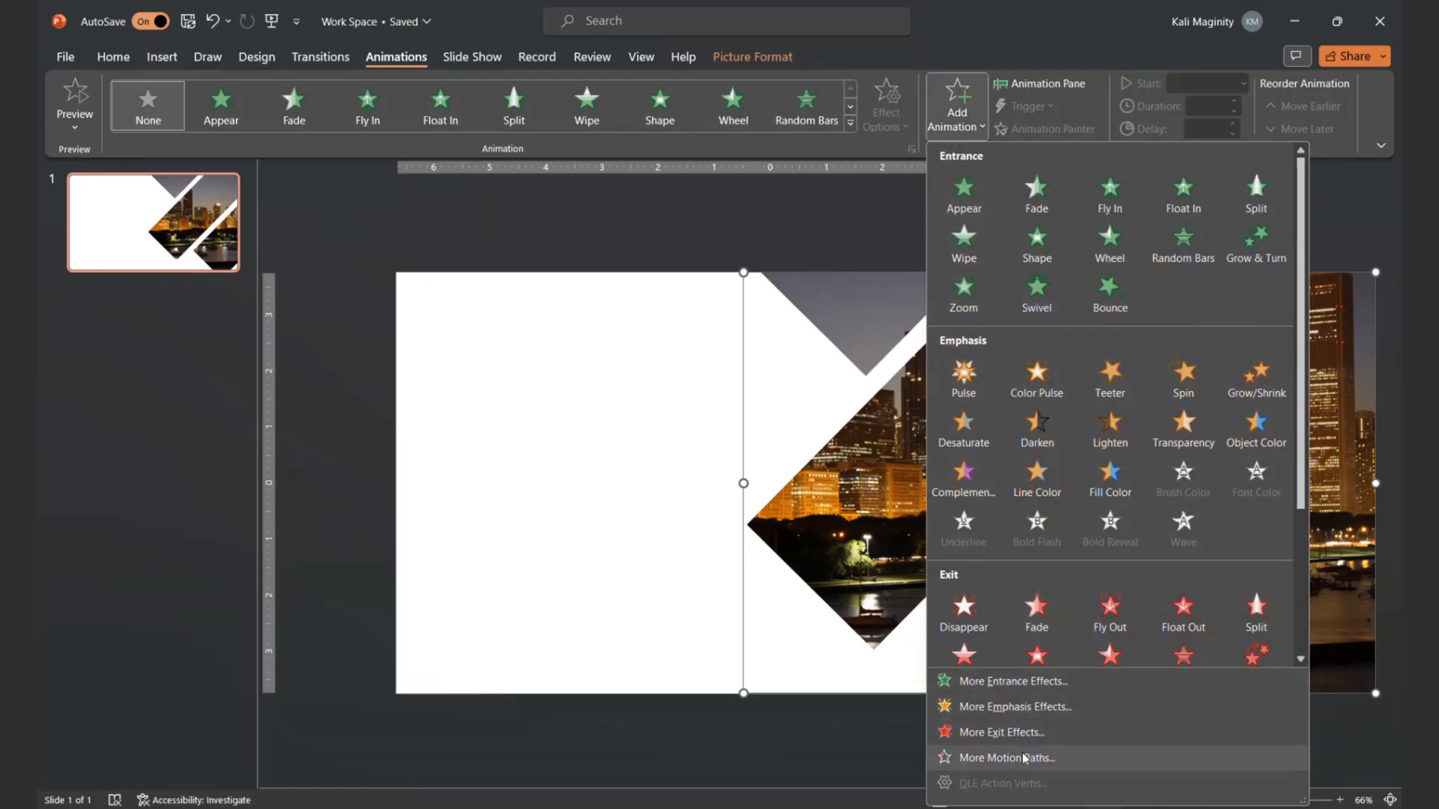
click(1007, 757)
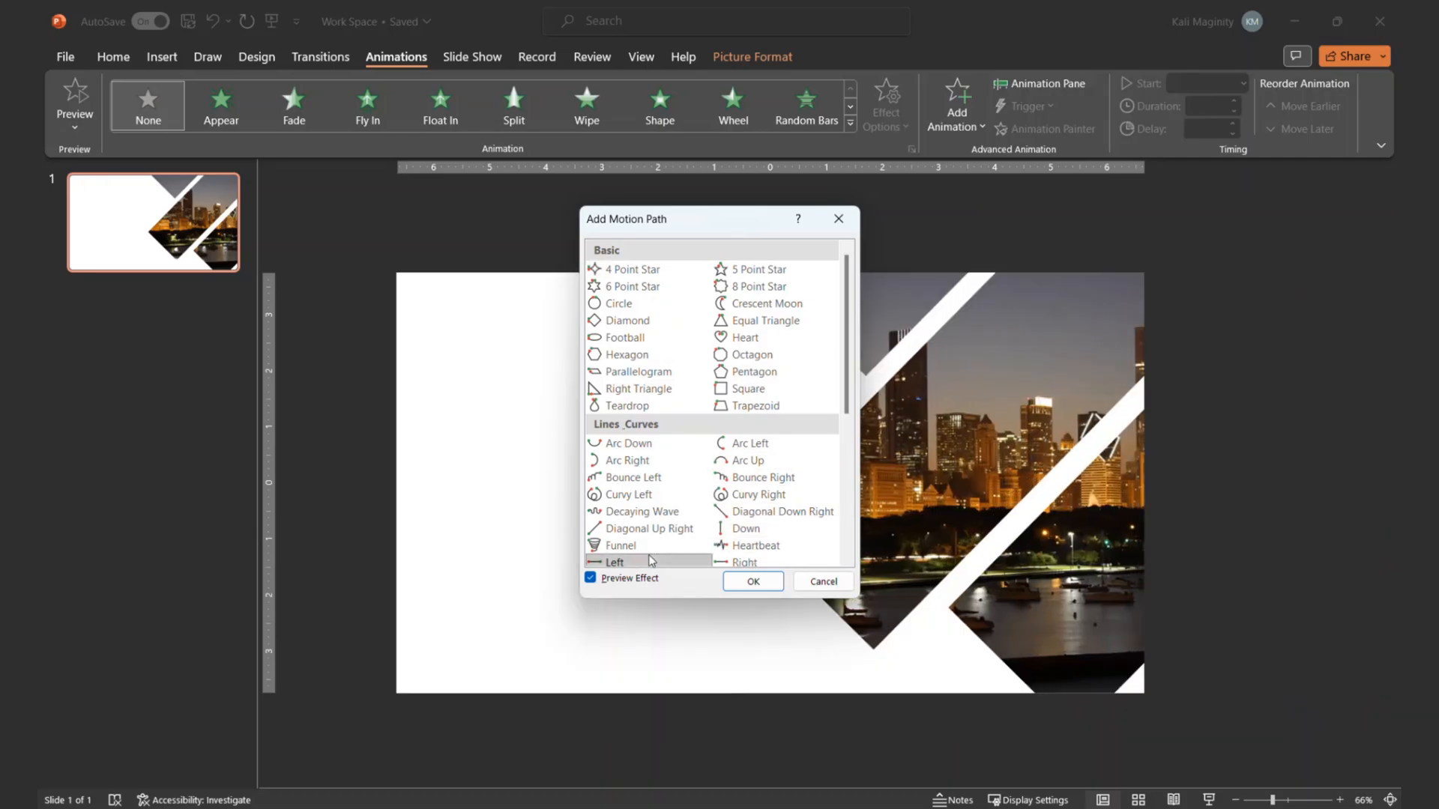
click(751, 580)
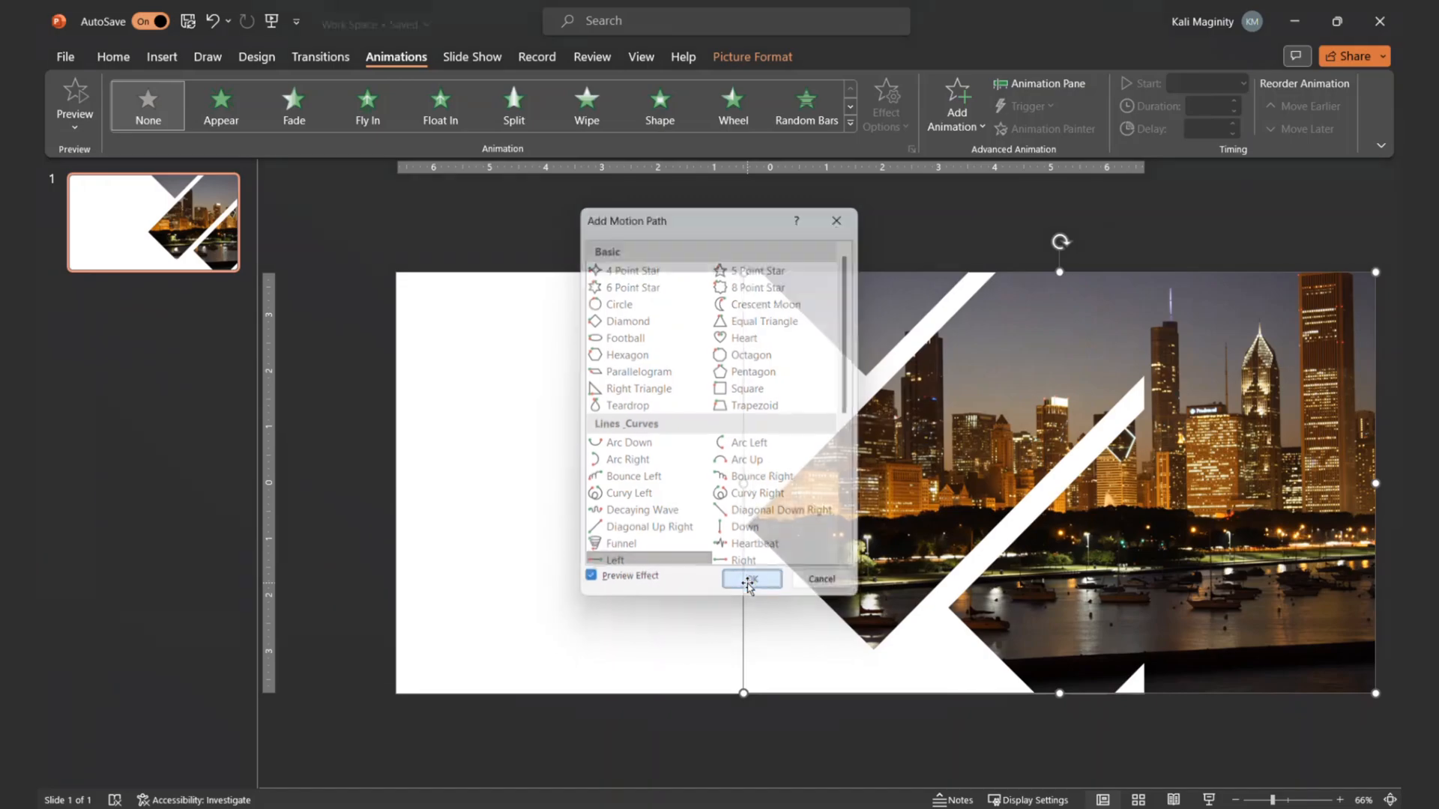
click(751, 578)
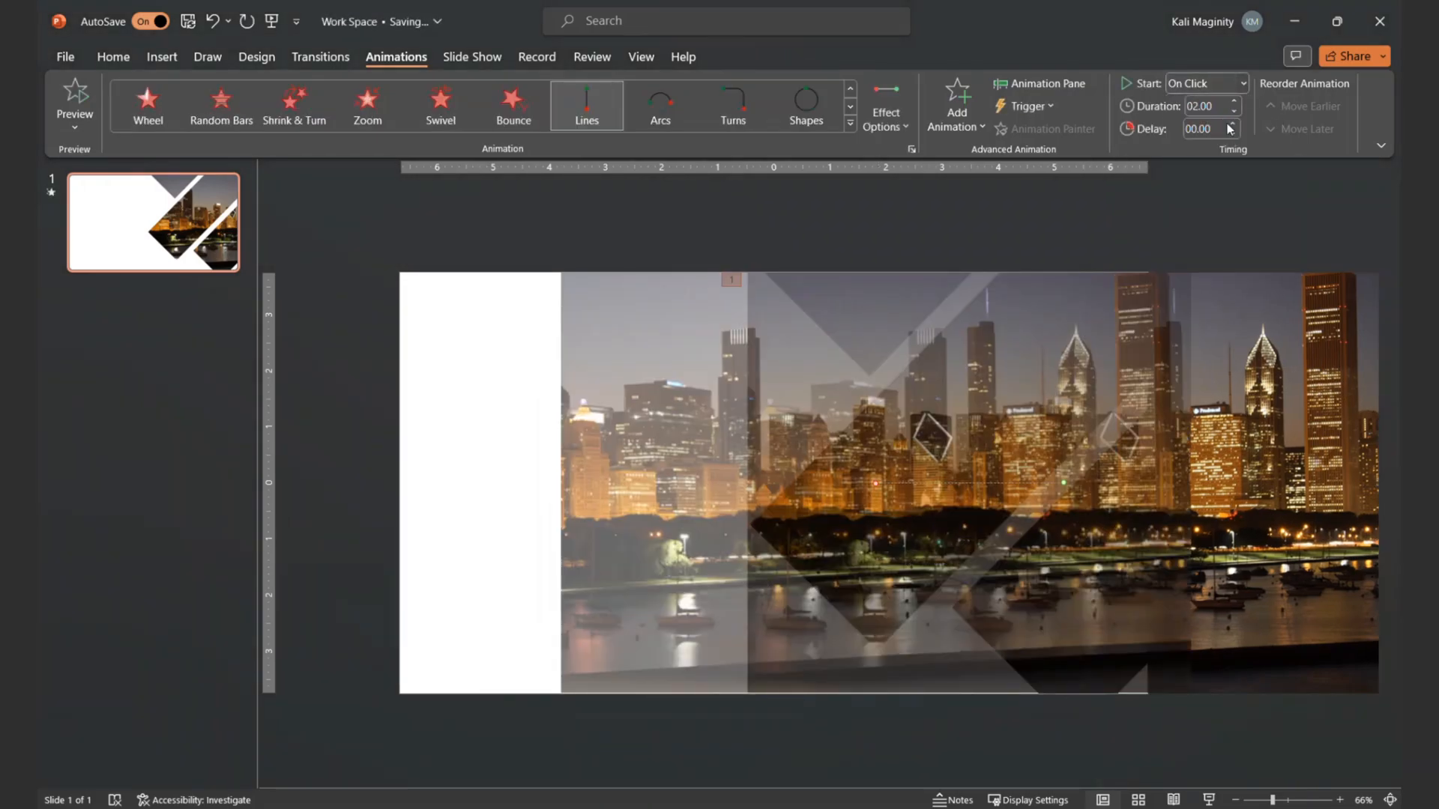
click(1204, 82)
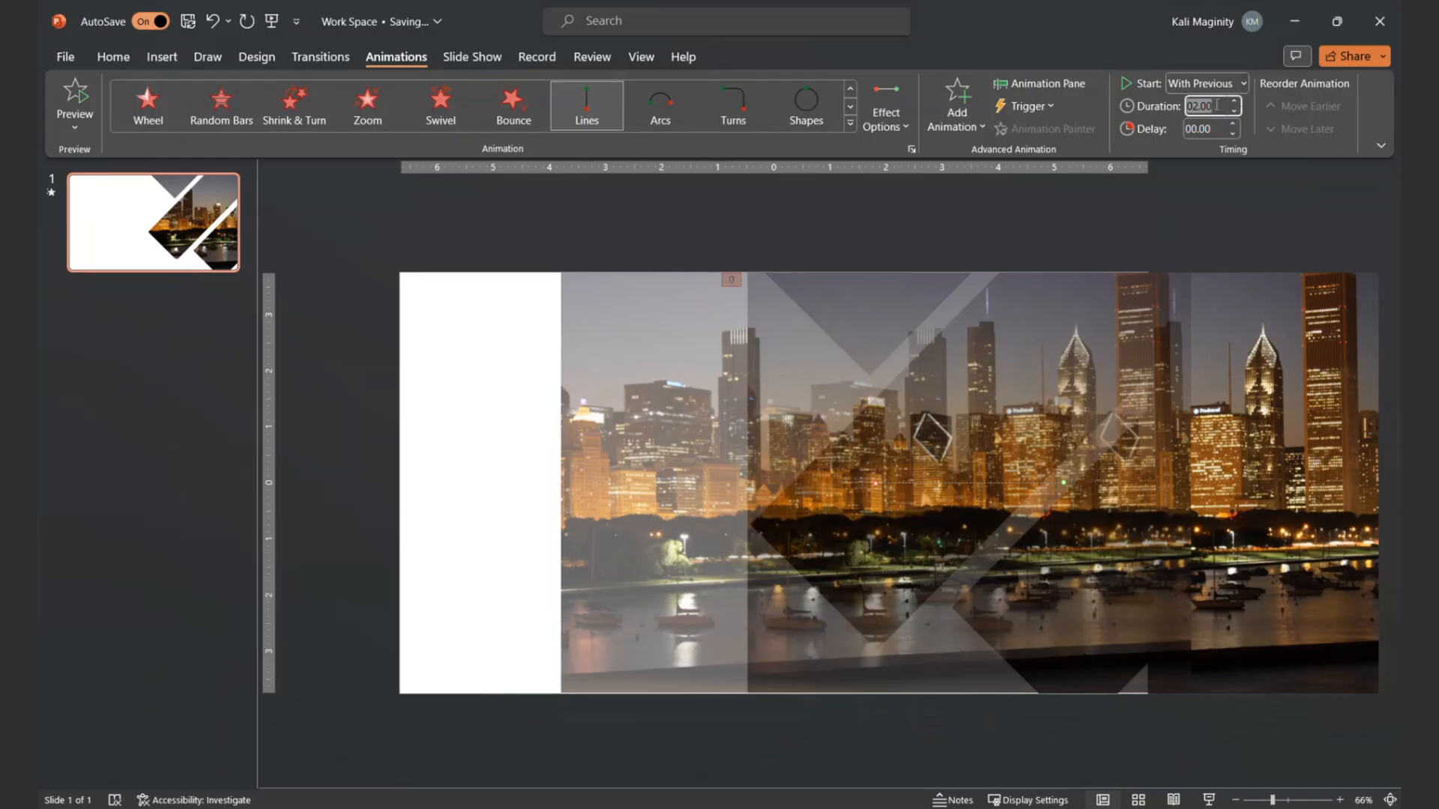
text(05.00)
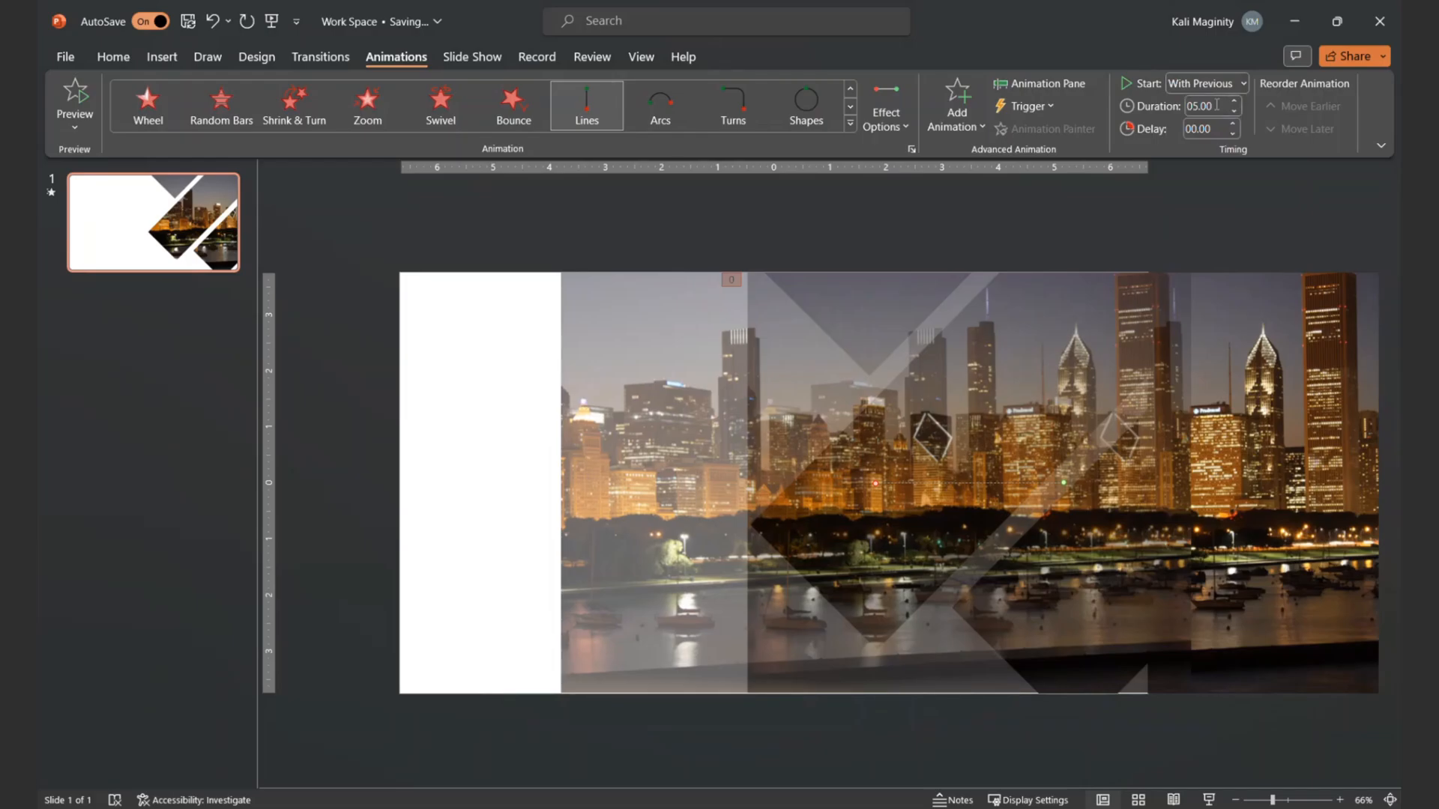
mouse_move(1061, 223)
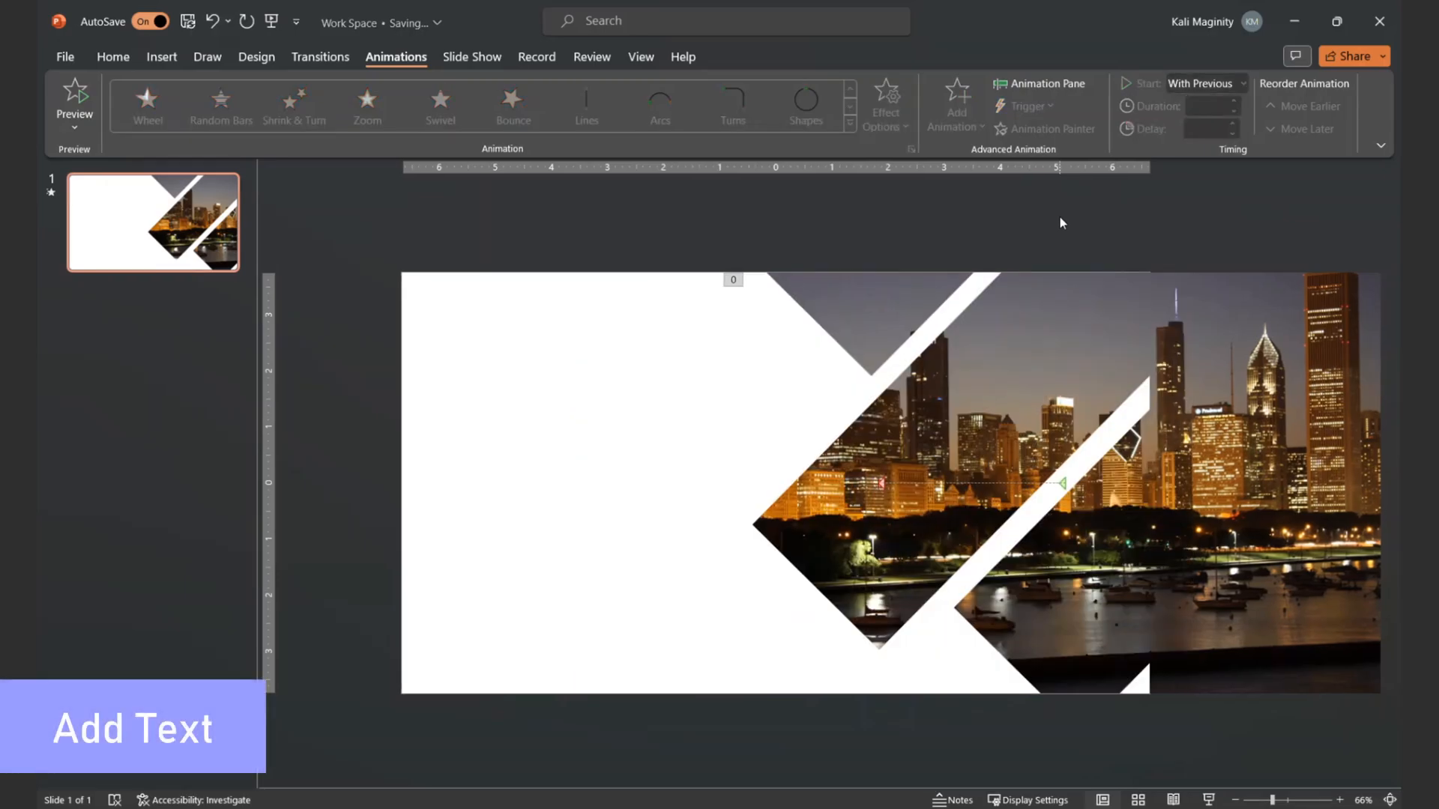
Insert a text box at the upper left reading 'Chicago, Illinois'.
click(162, 57)
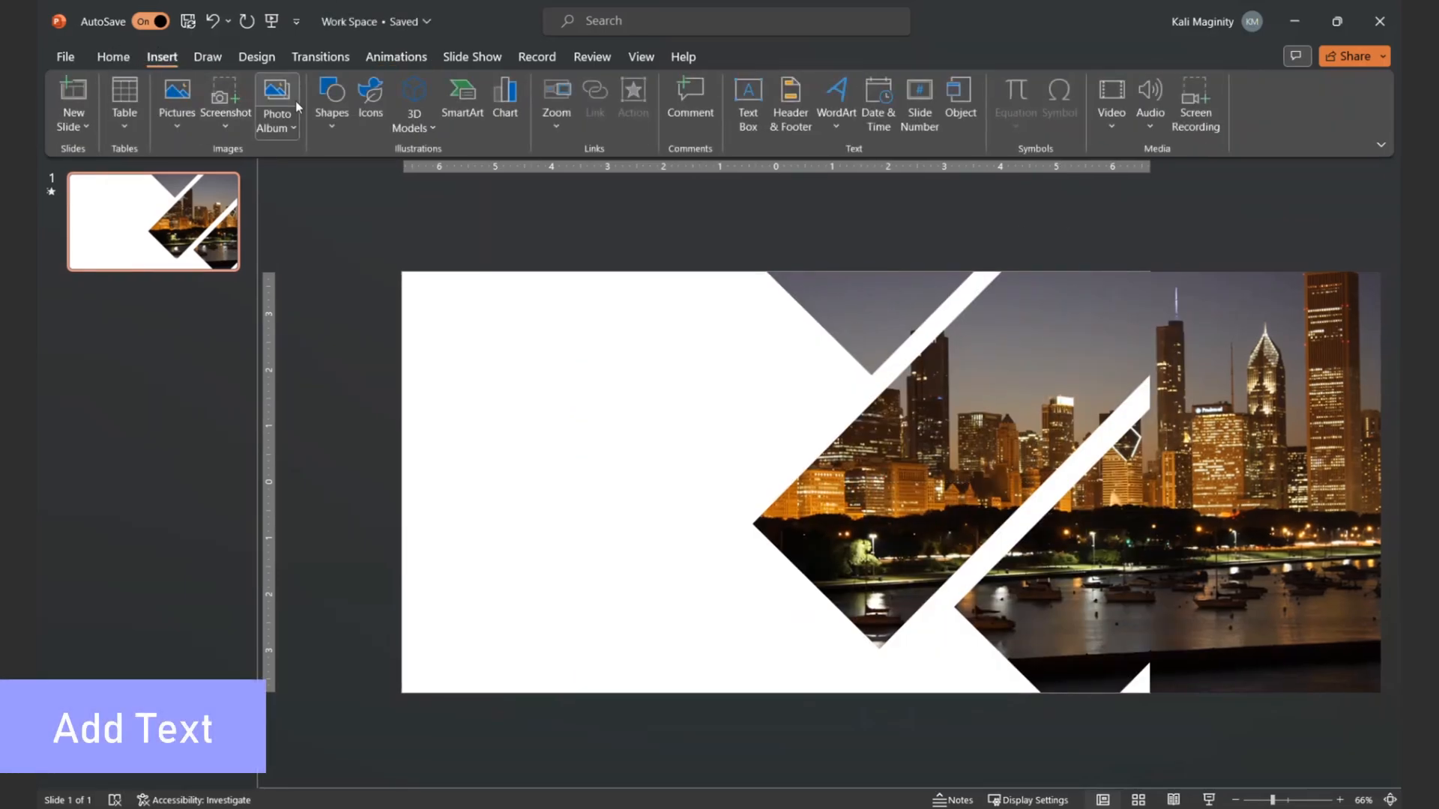
click(746, 100)
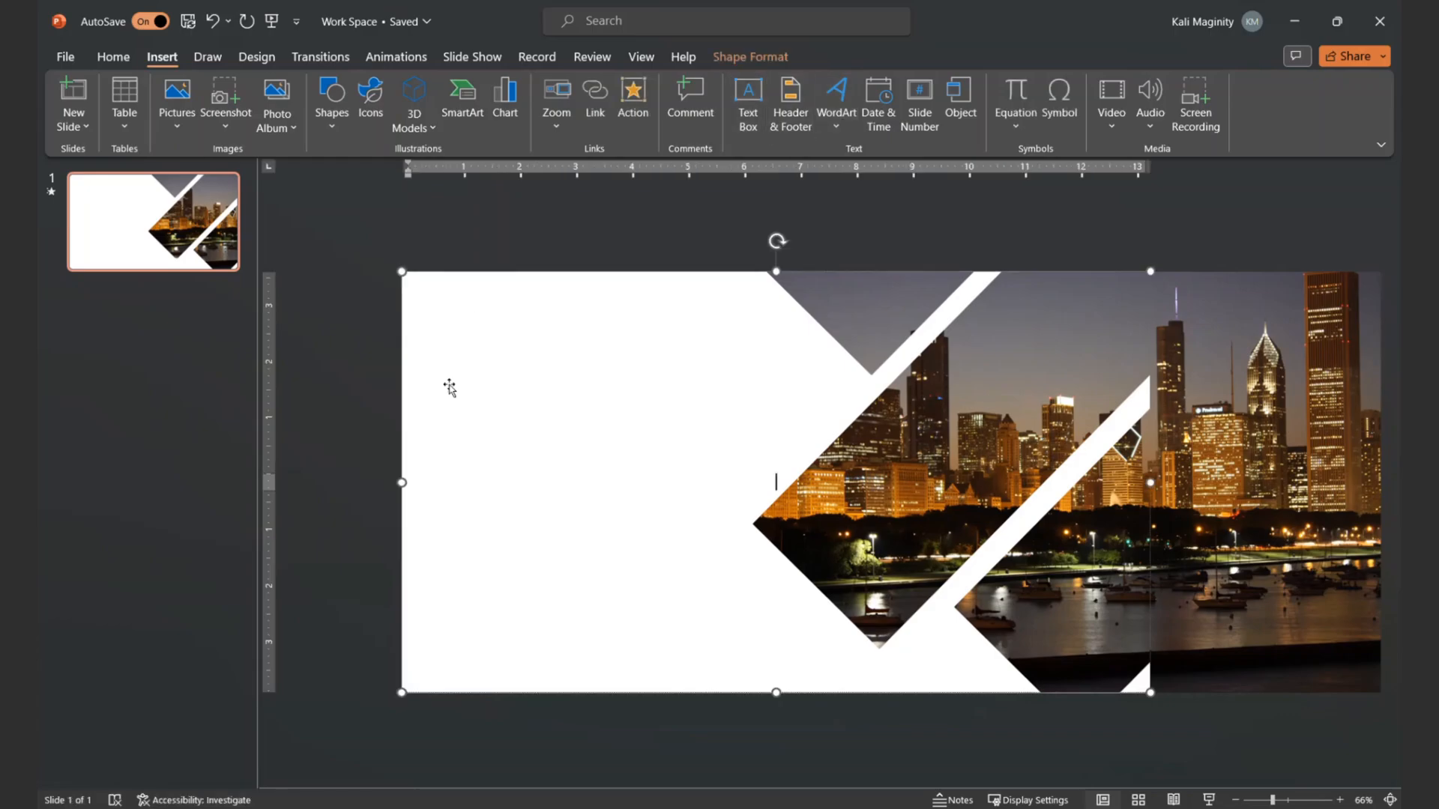
mouse_move(700, 256)
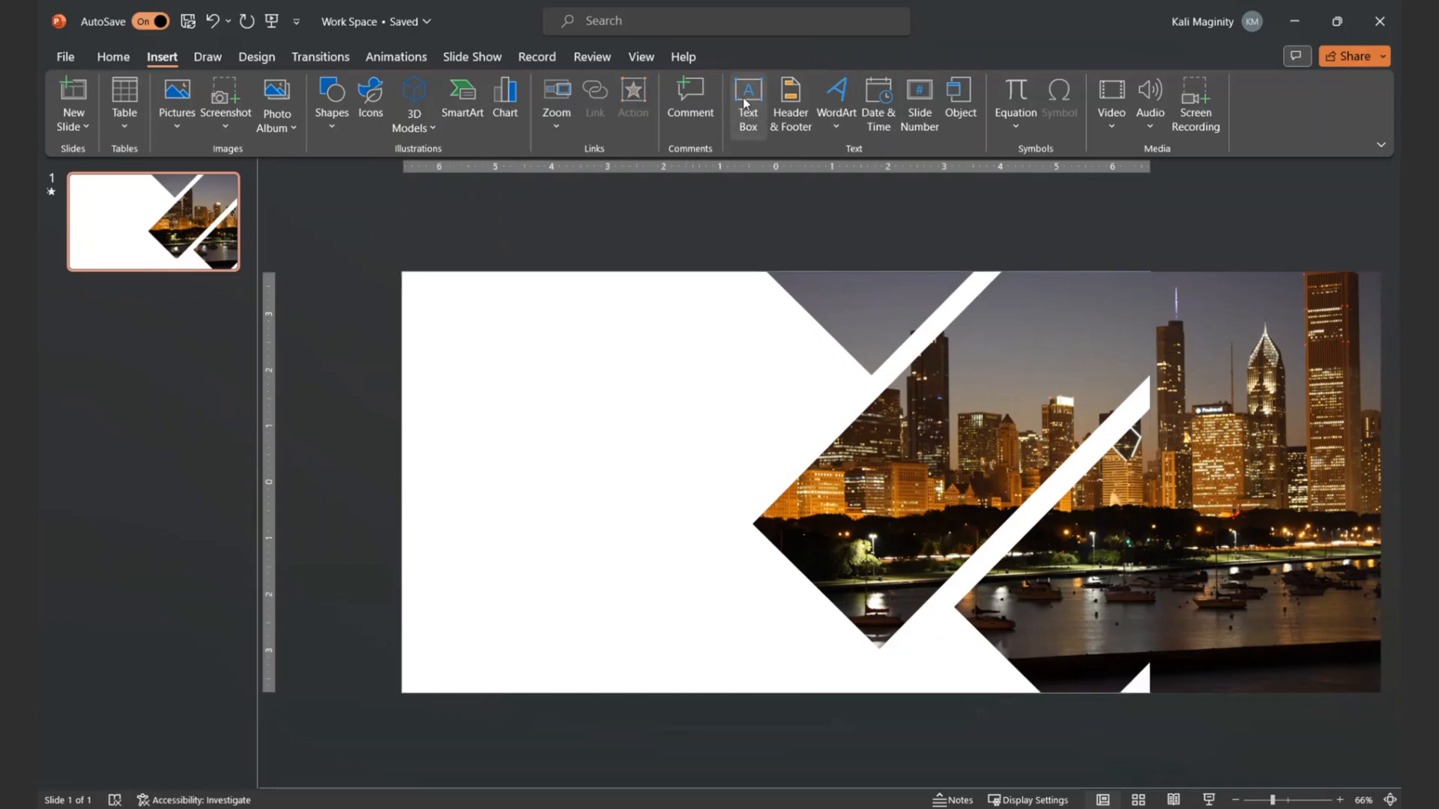
click(747, 100)
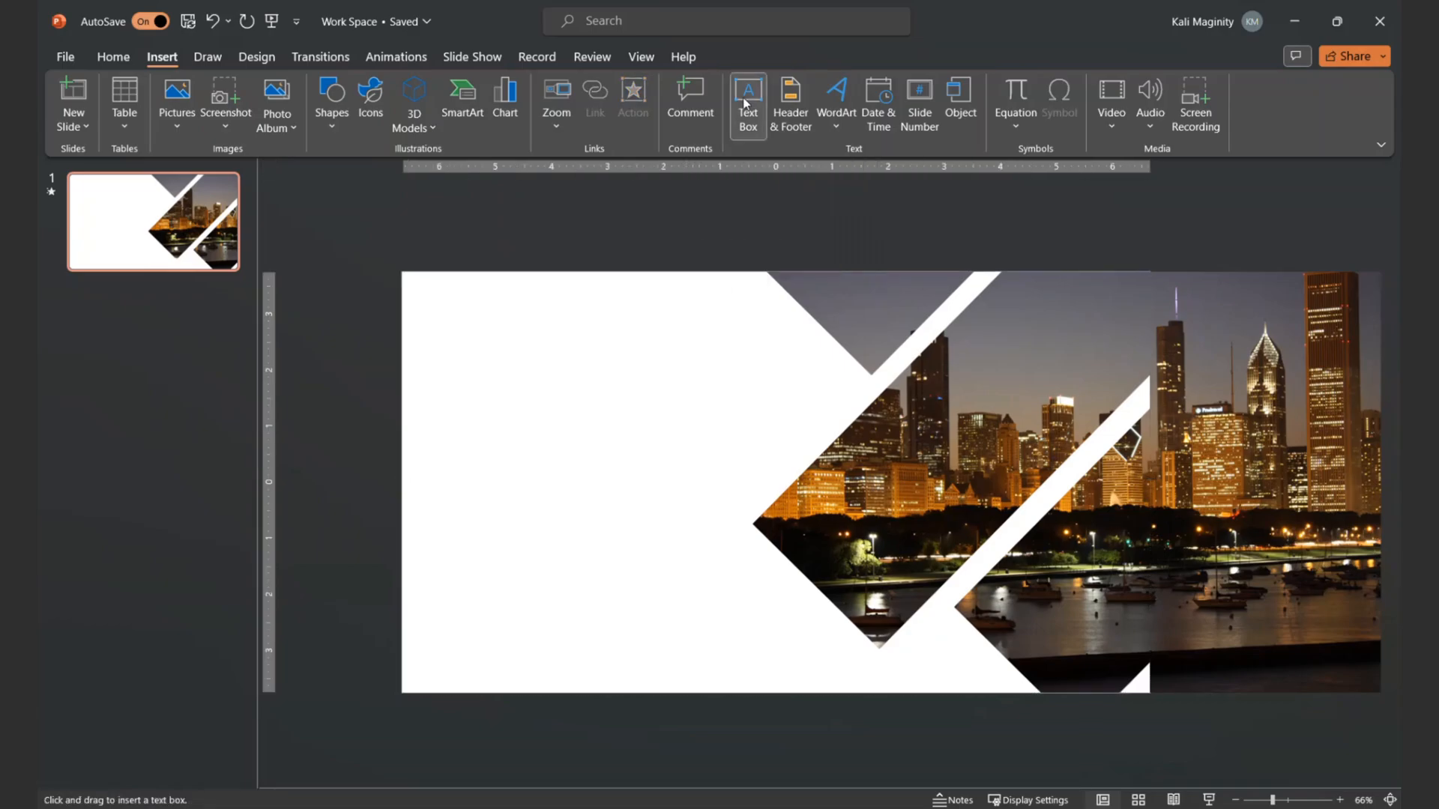
click(747, 101)
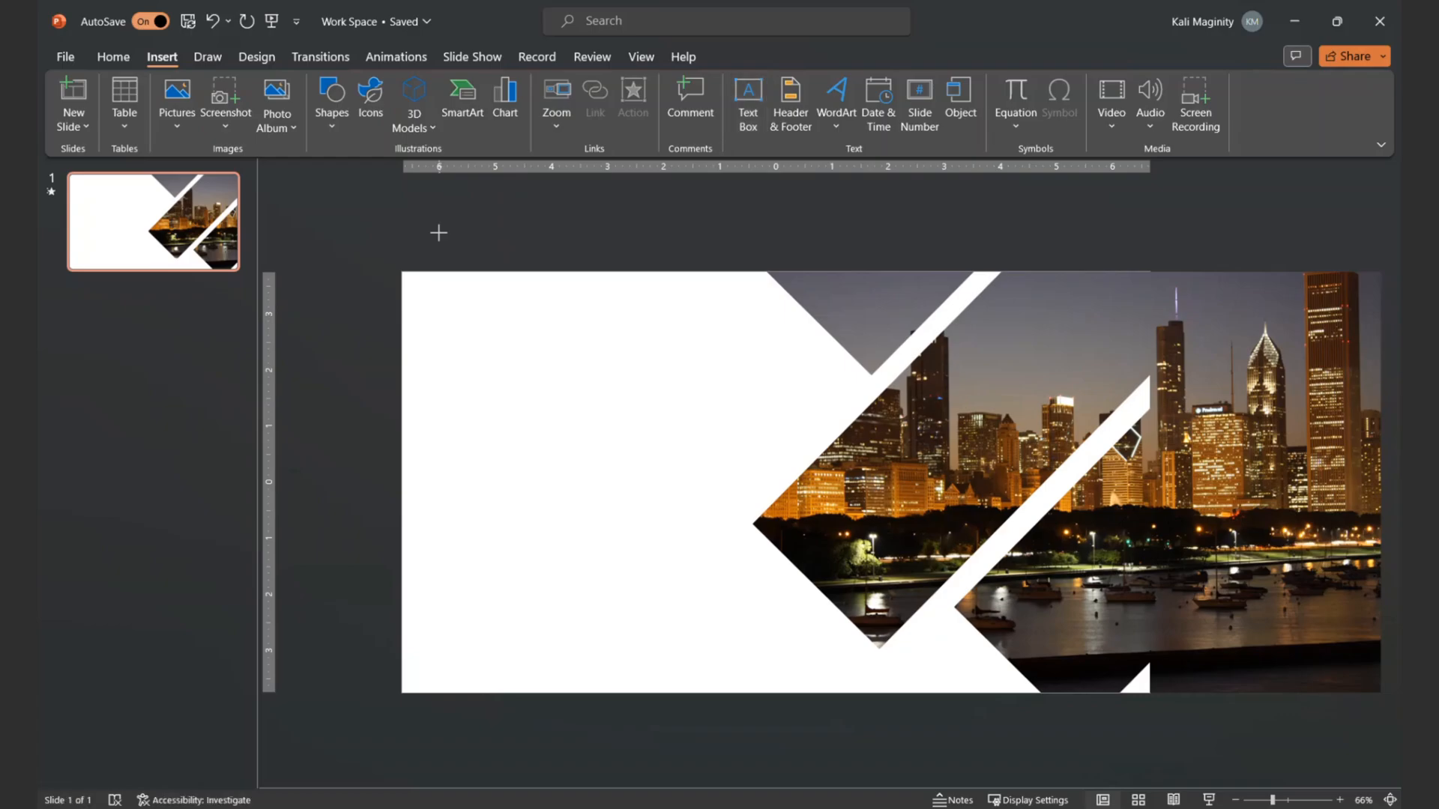
text(Chicago,)
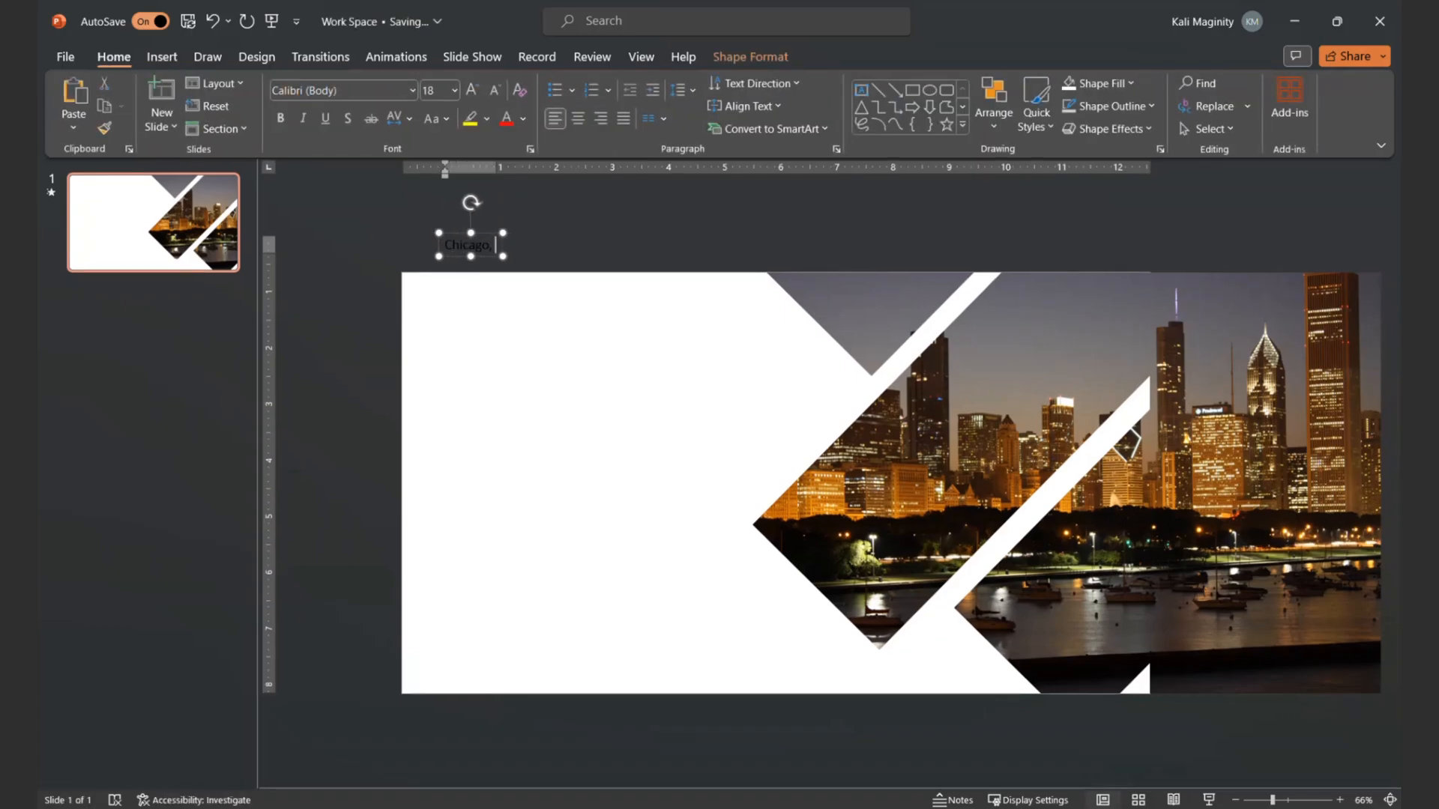
text(, Illinois)
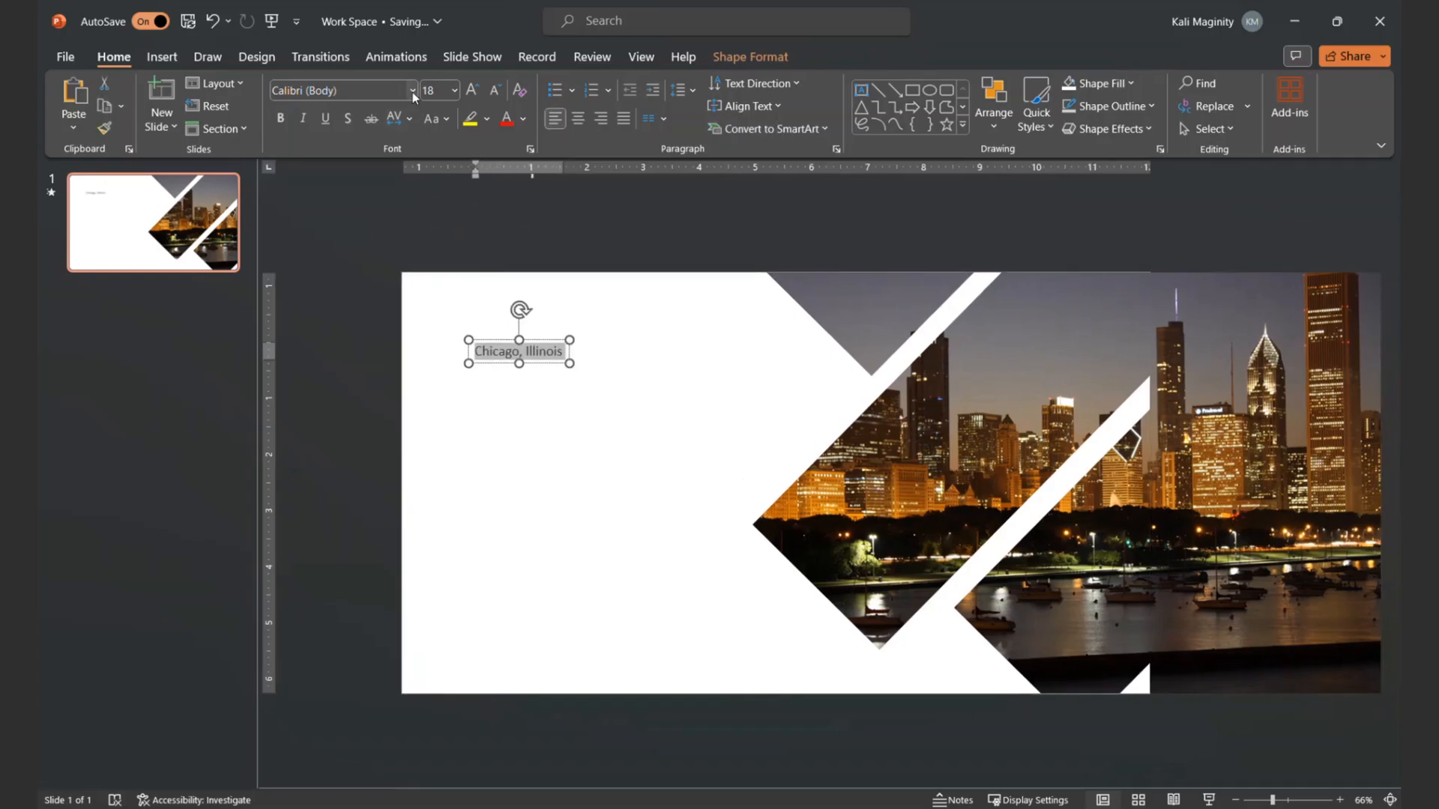
Set the heading font to Bahnschrift at size 40.
click(412, 90)
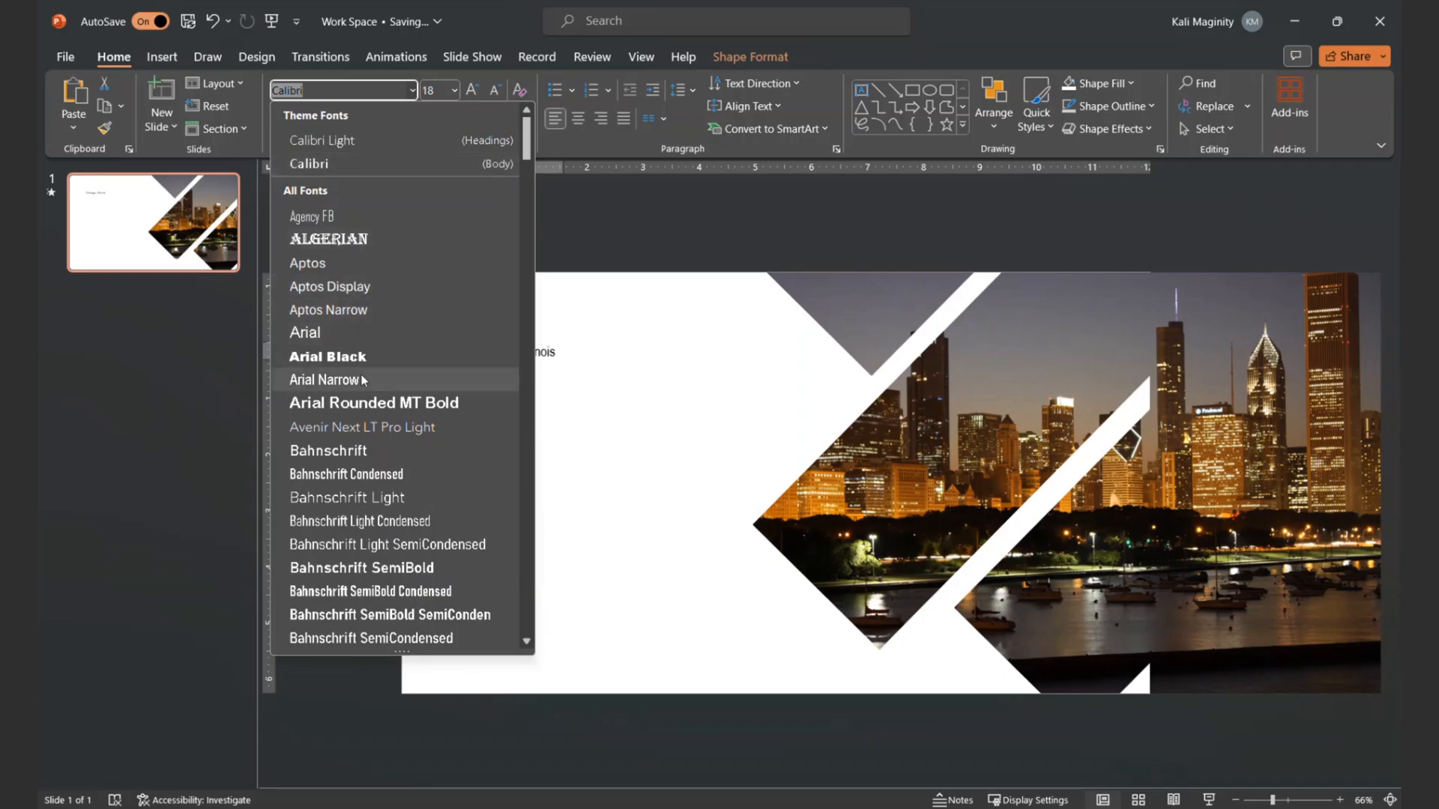
mouse_move(351, 452)
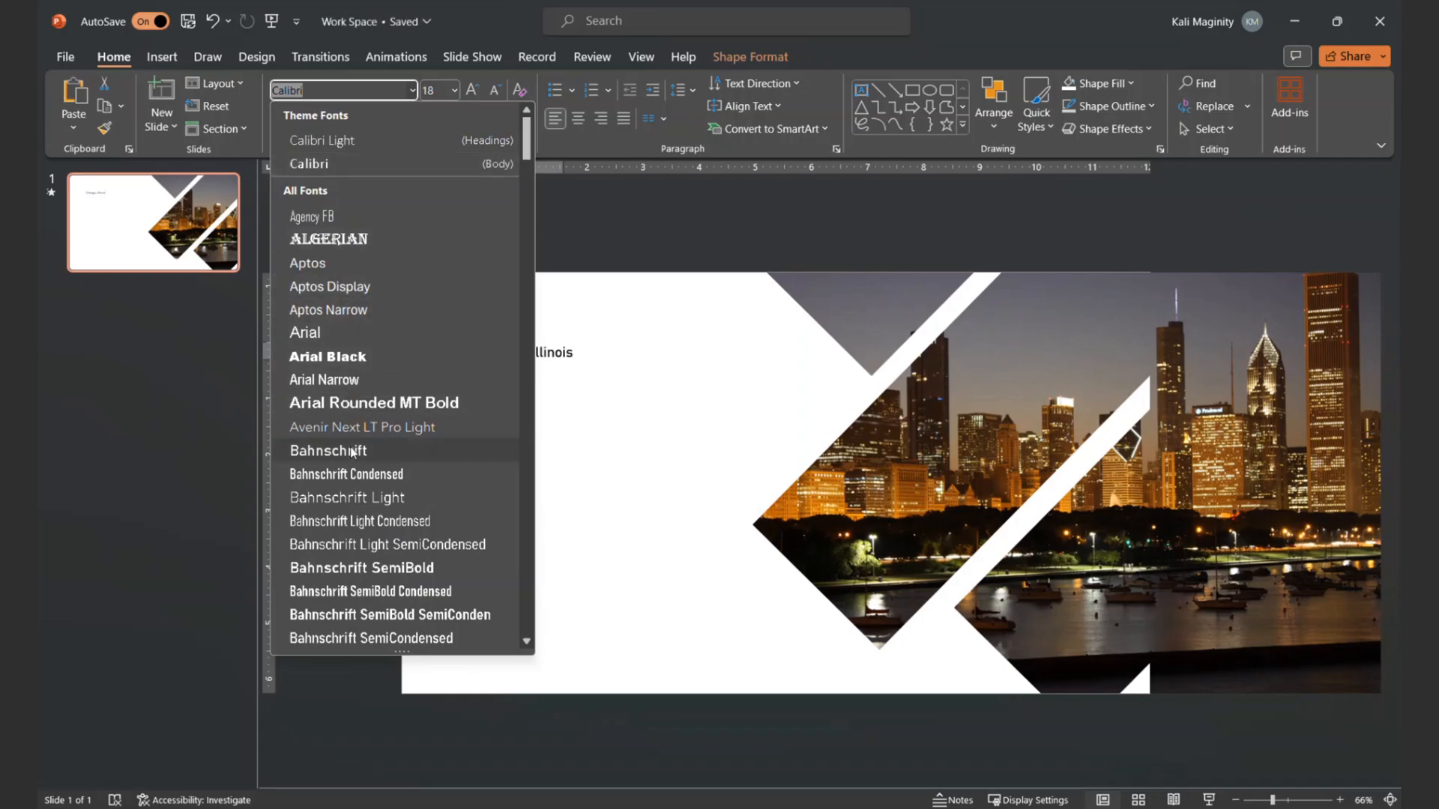
click(329, 451)
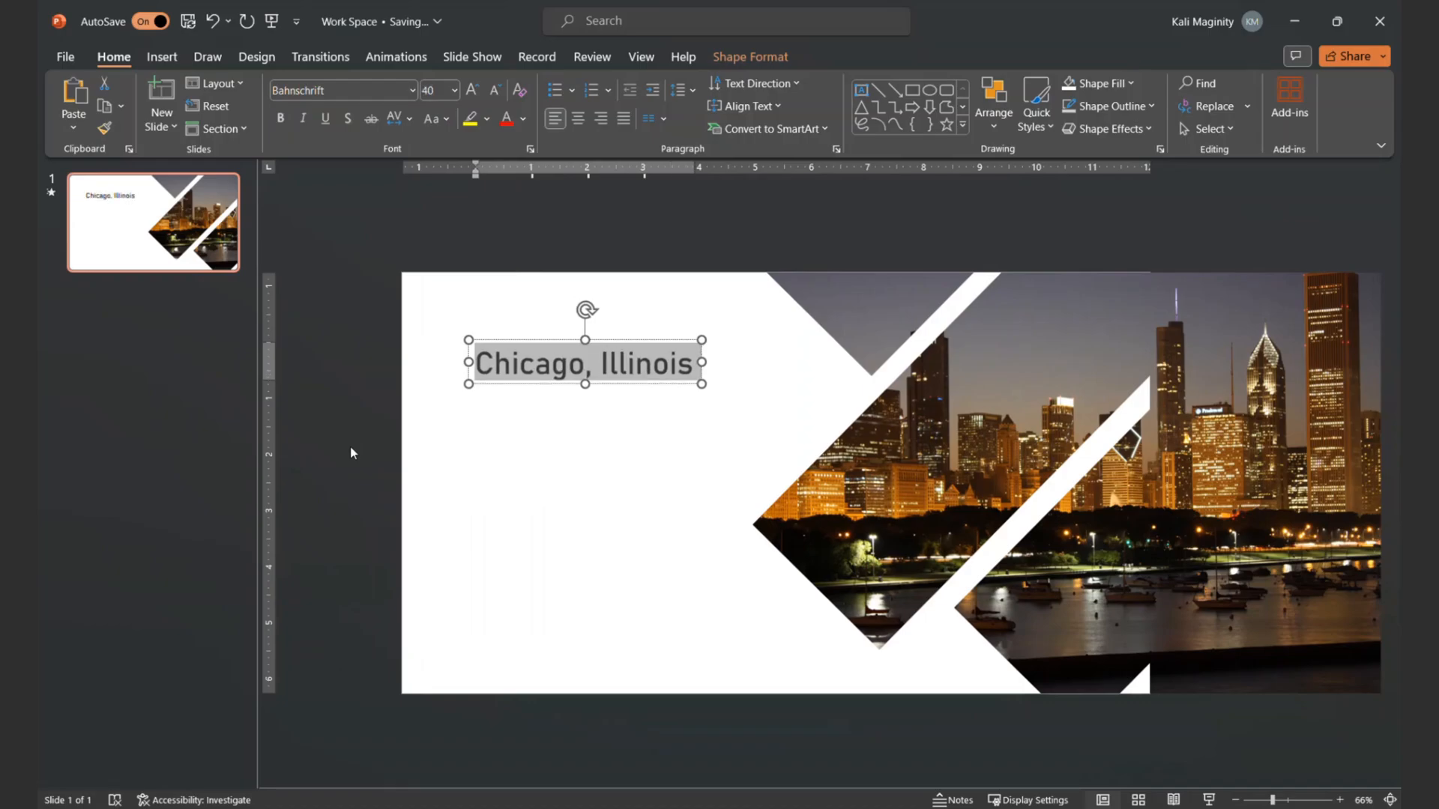
click(281, 118)
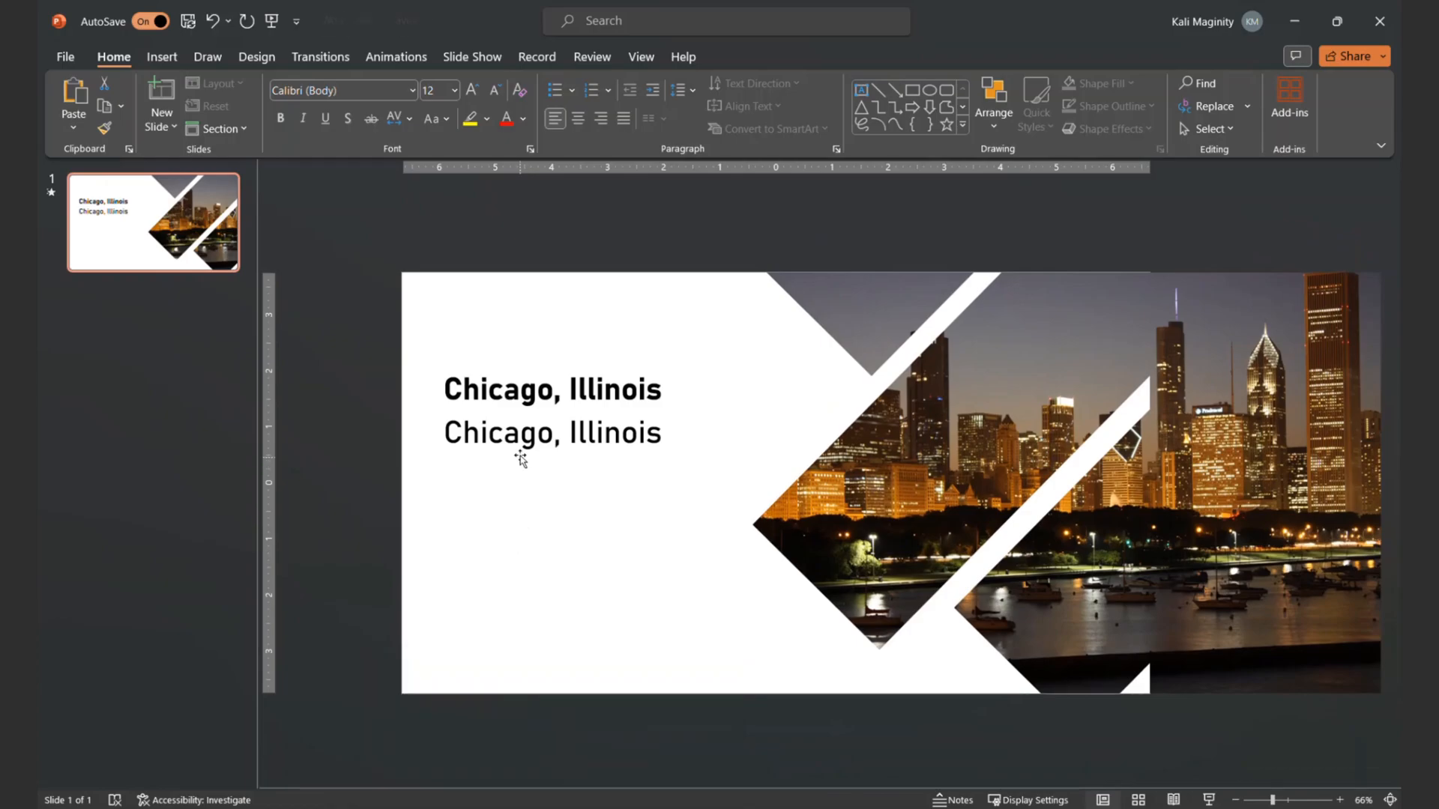
Add lorem ipsum body text in two paragraphs under the heading, 24 pt Bahnschrift Light.
right_click(551, 432)
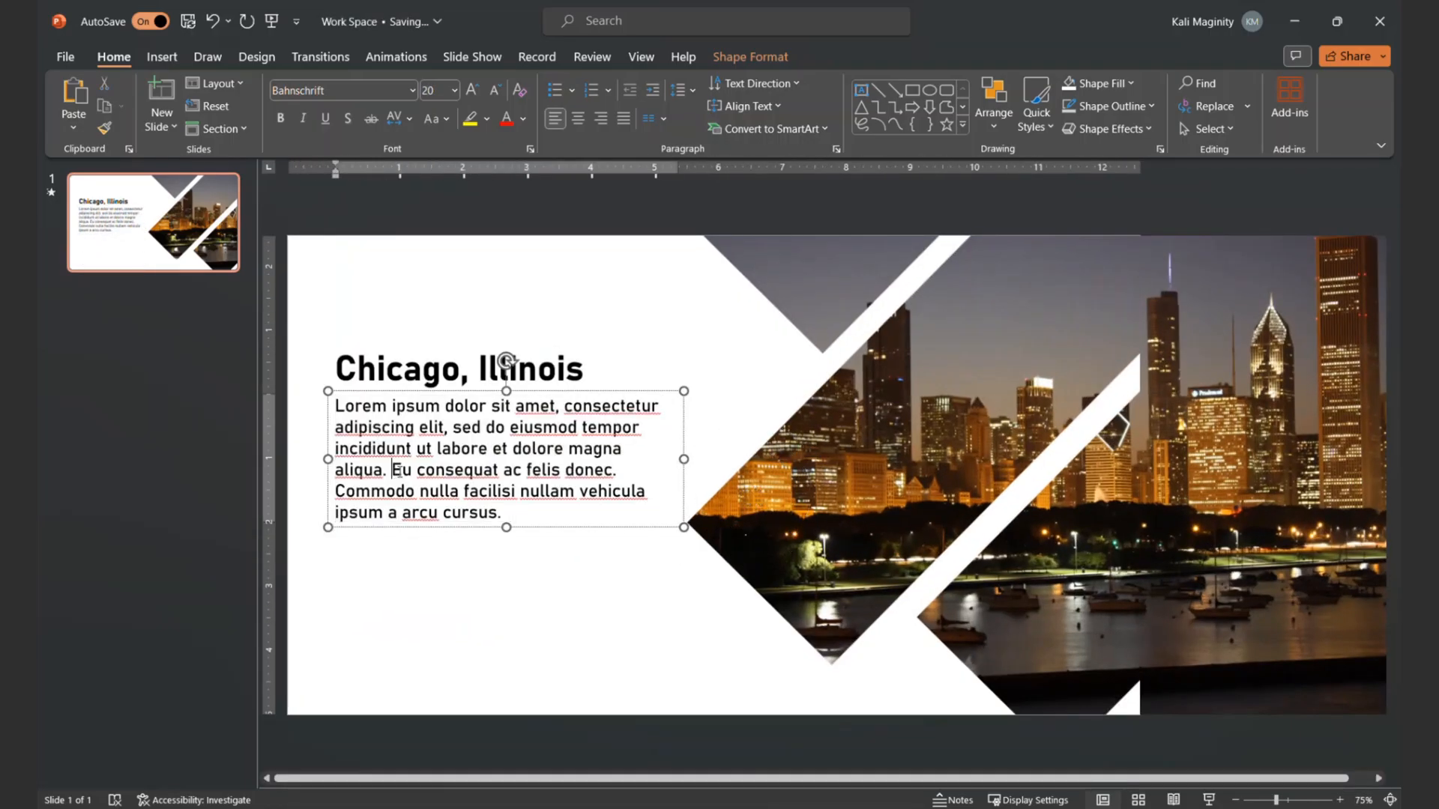
key(enter)
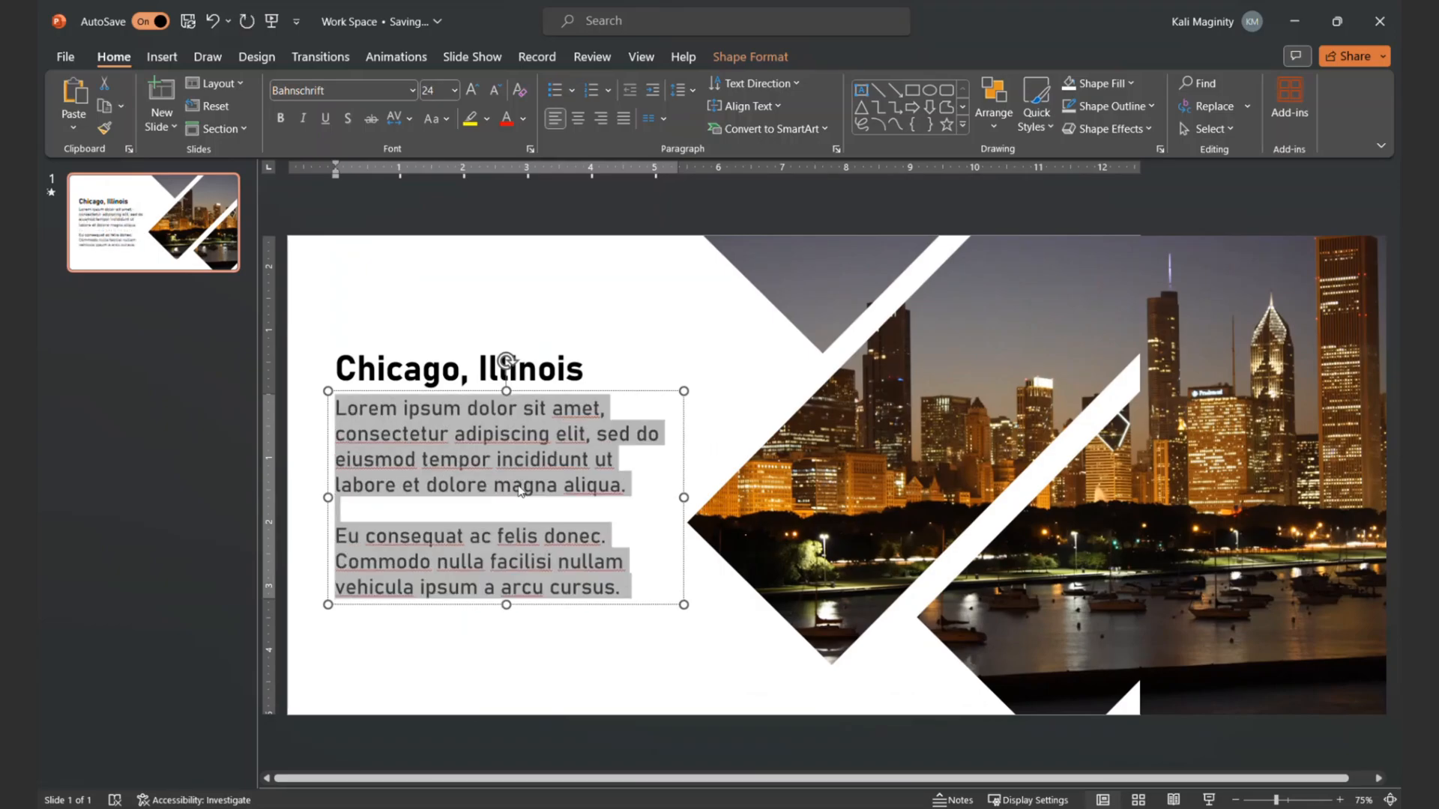
click(412, 90)
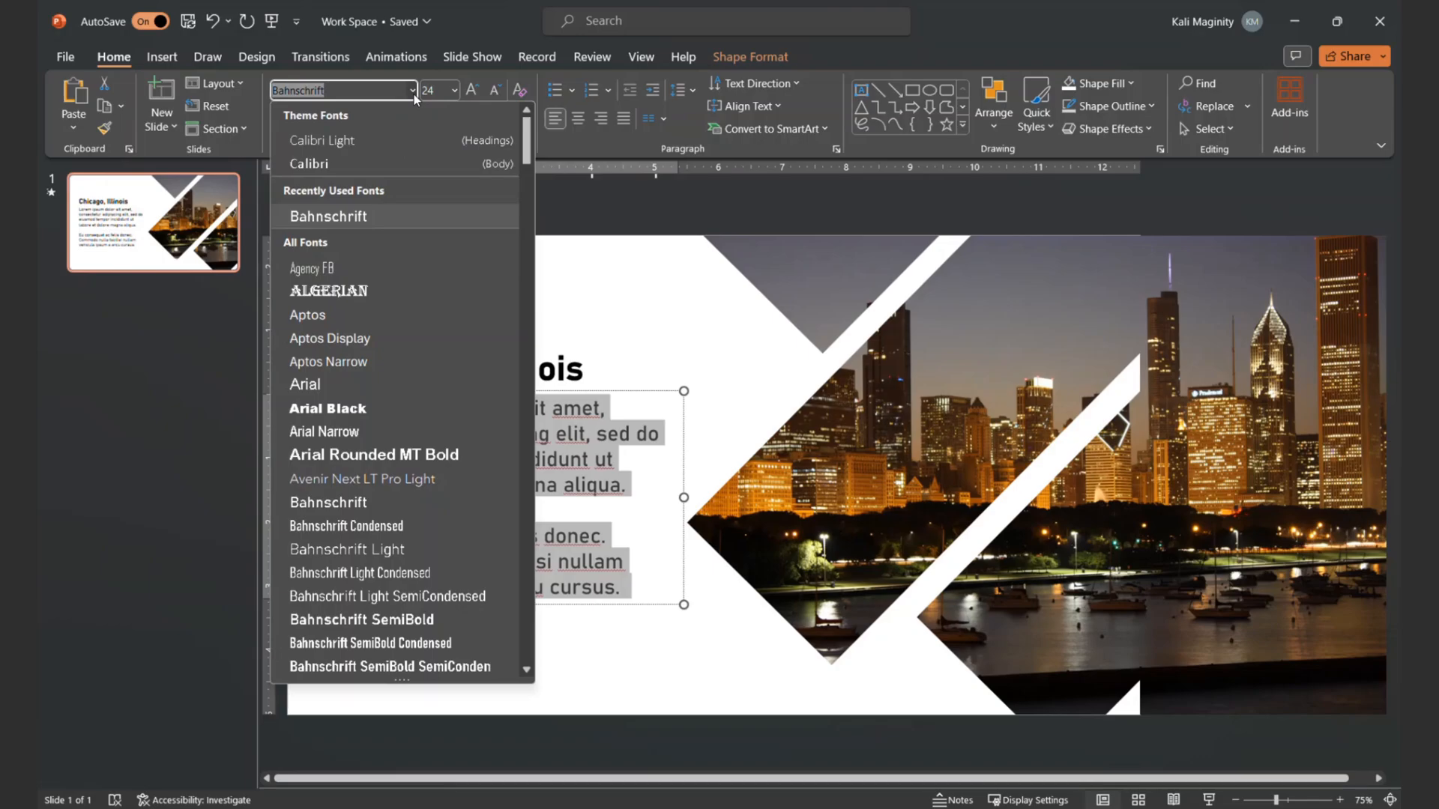
click(347, 550)
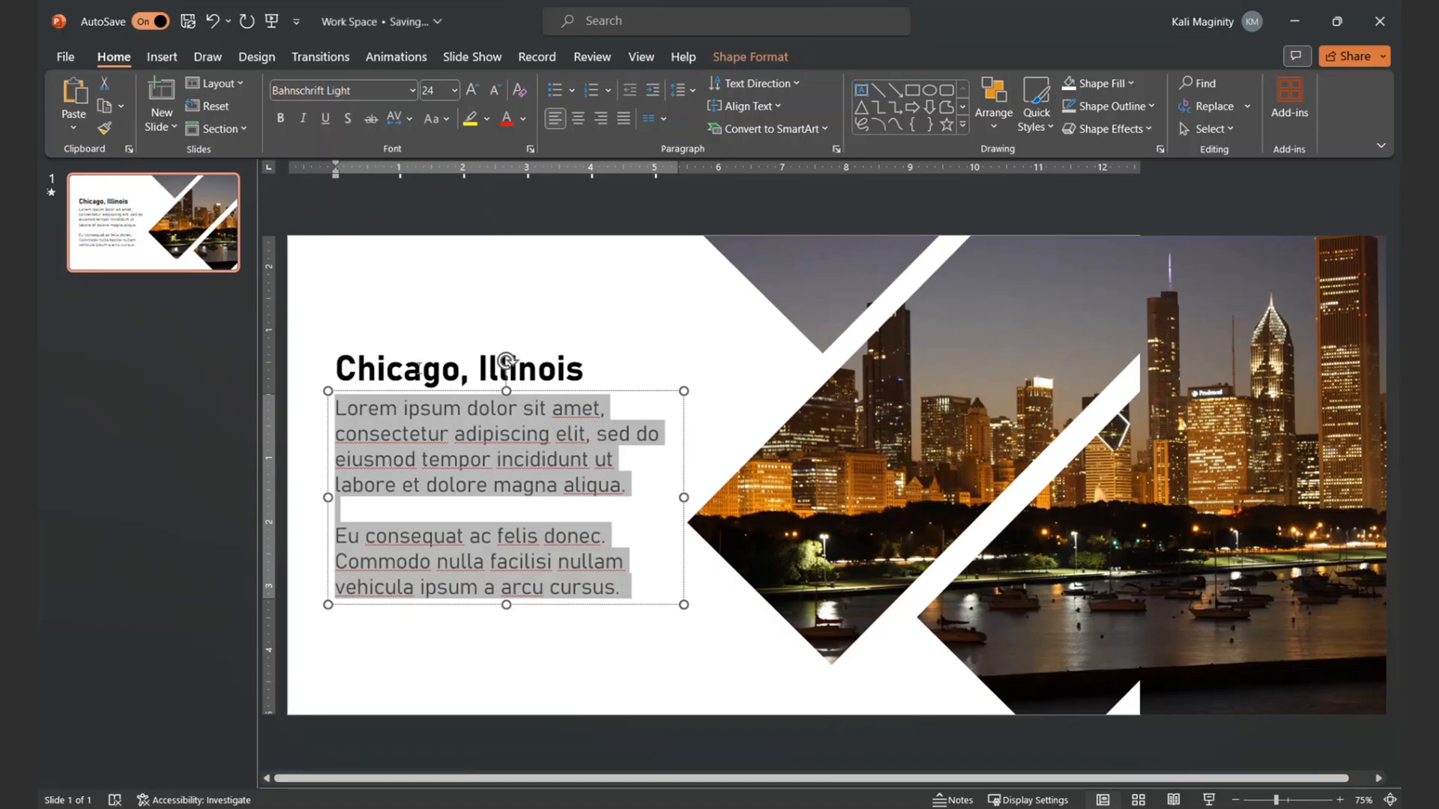
Colour the heading orange using the eyedropper on a city light in the skyline photo.
click(459, 369)
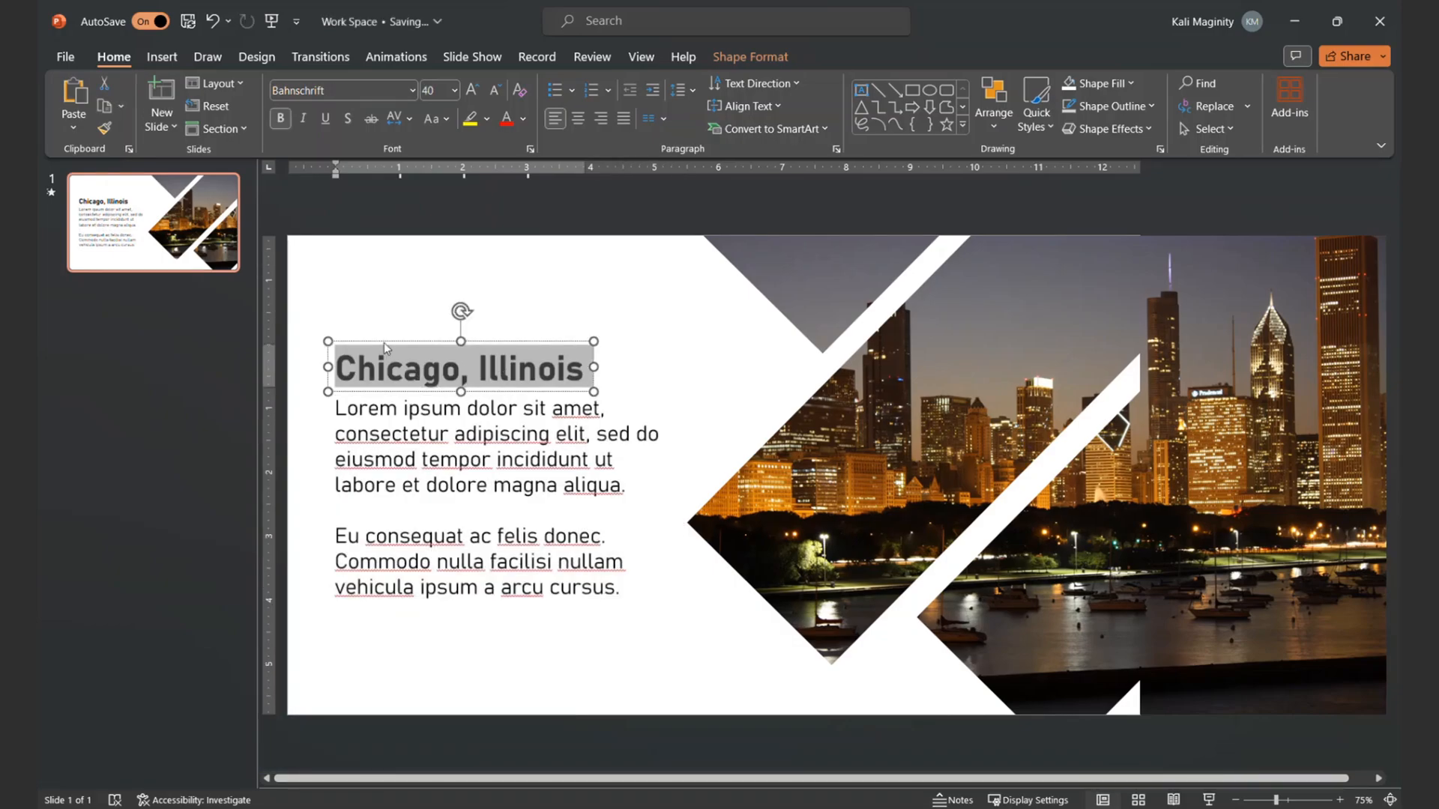
click(526, 120)
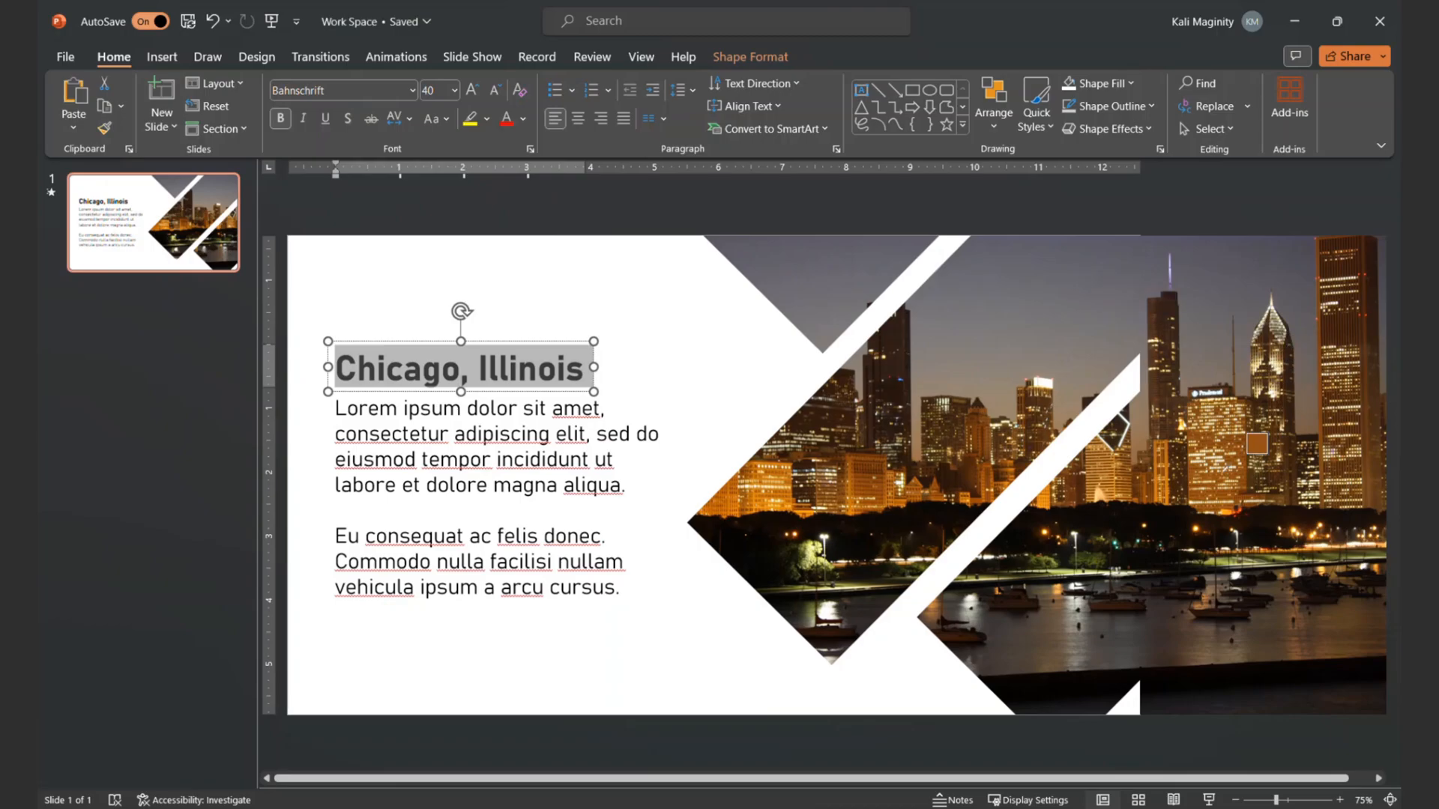
drag(1258, 443, 1120, 466)
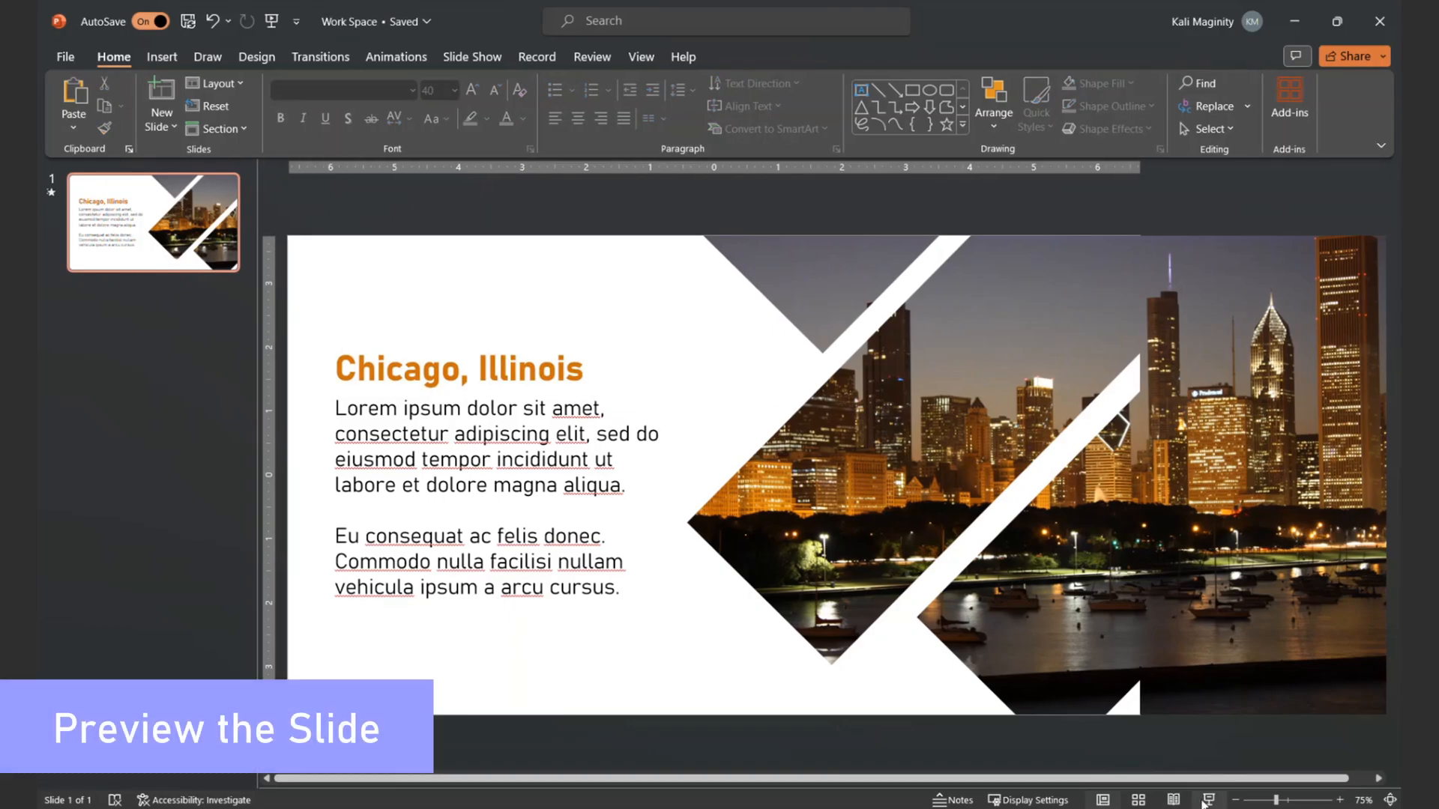
Play the finished slide as a slide show preview.
click(1209, 799)
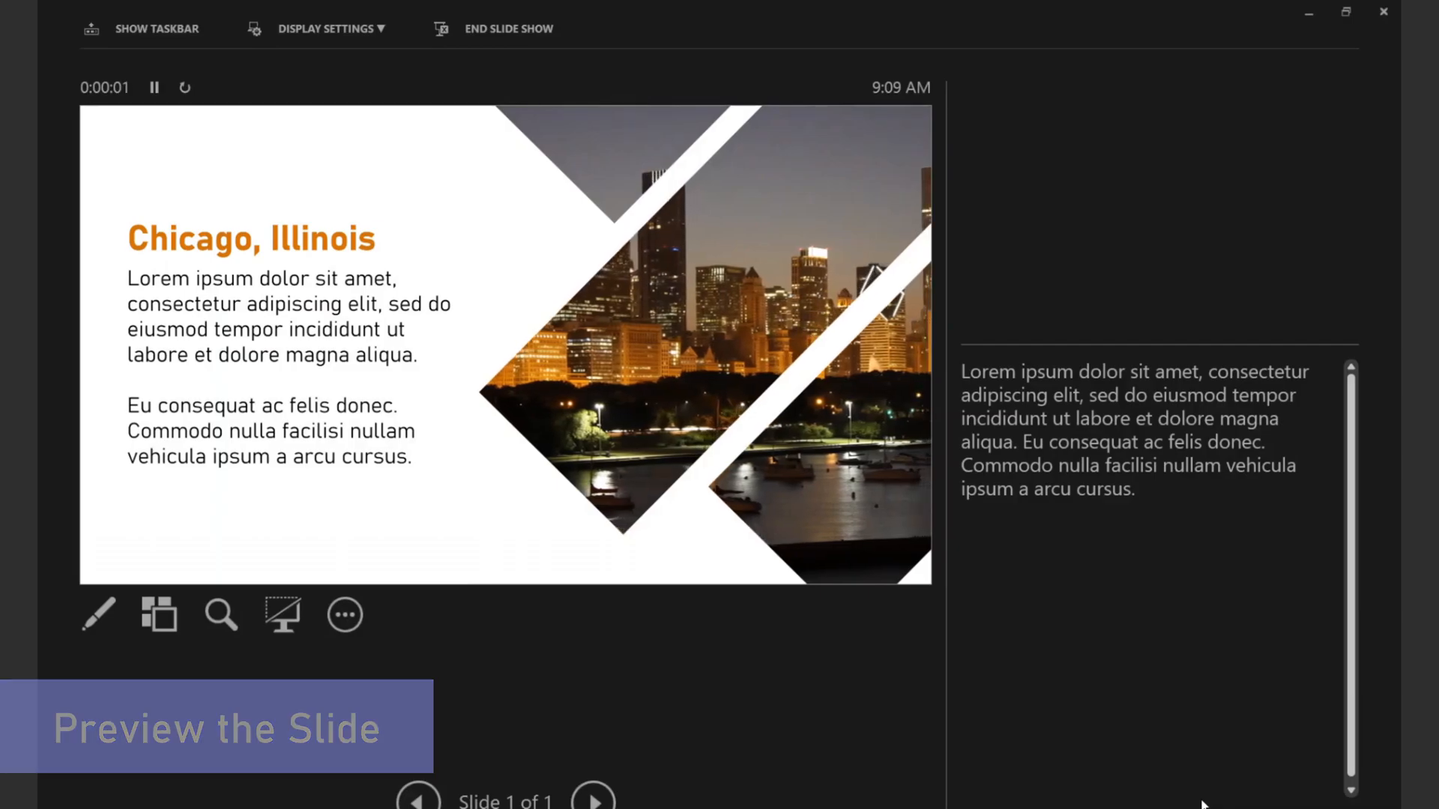